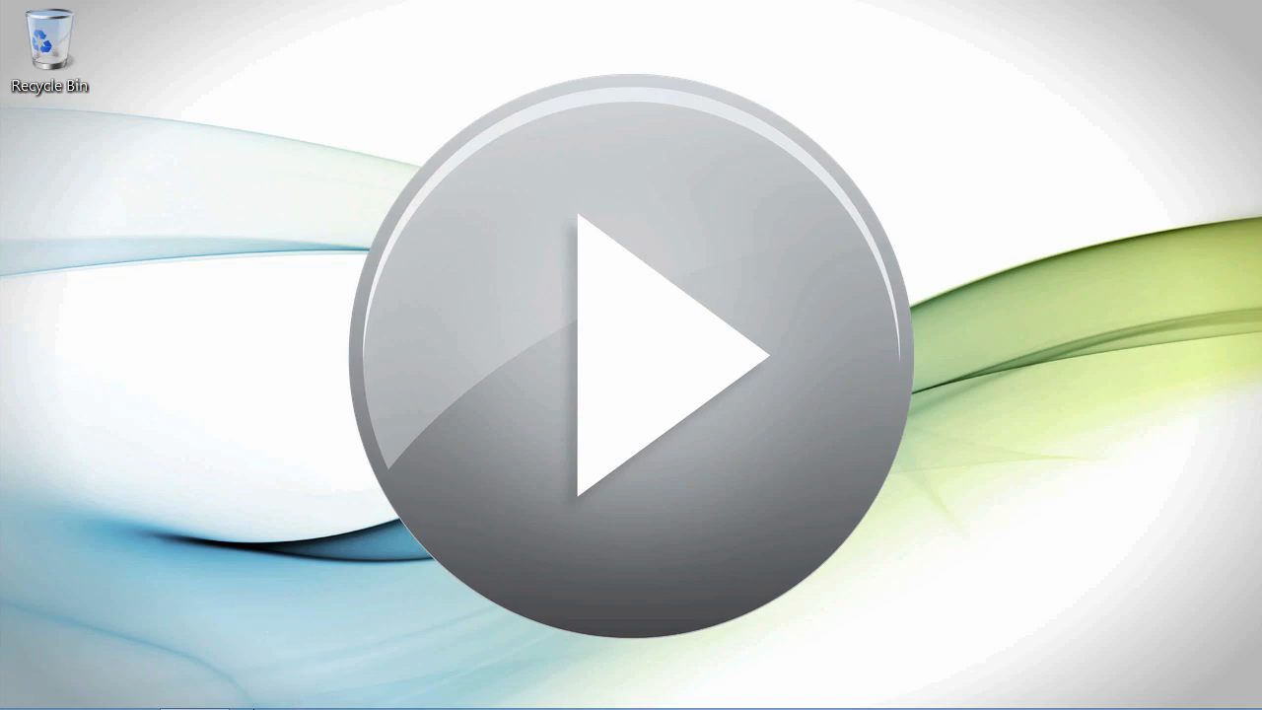
Step: Add 'An Employee Table with Supervisors for Self Join' to Query1 and enlarge its field list
click(630, 355)
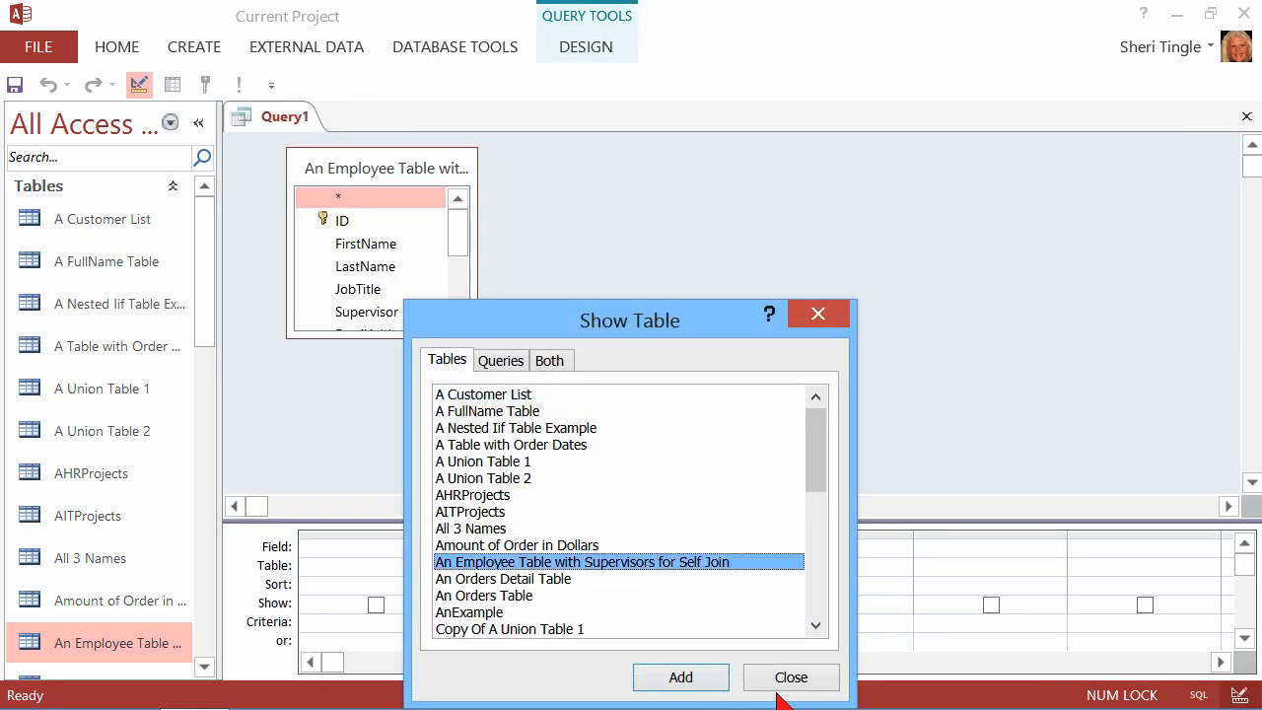
click(790, 677)
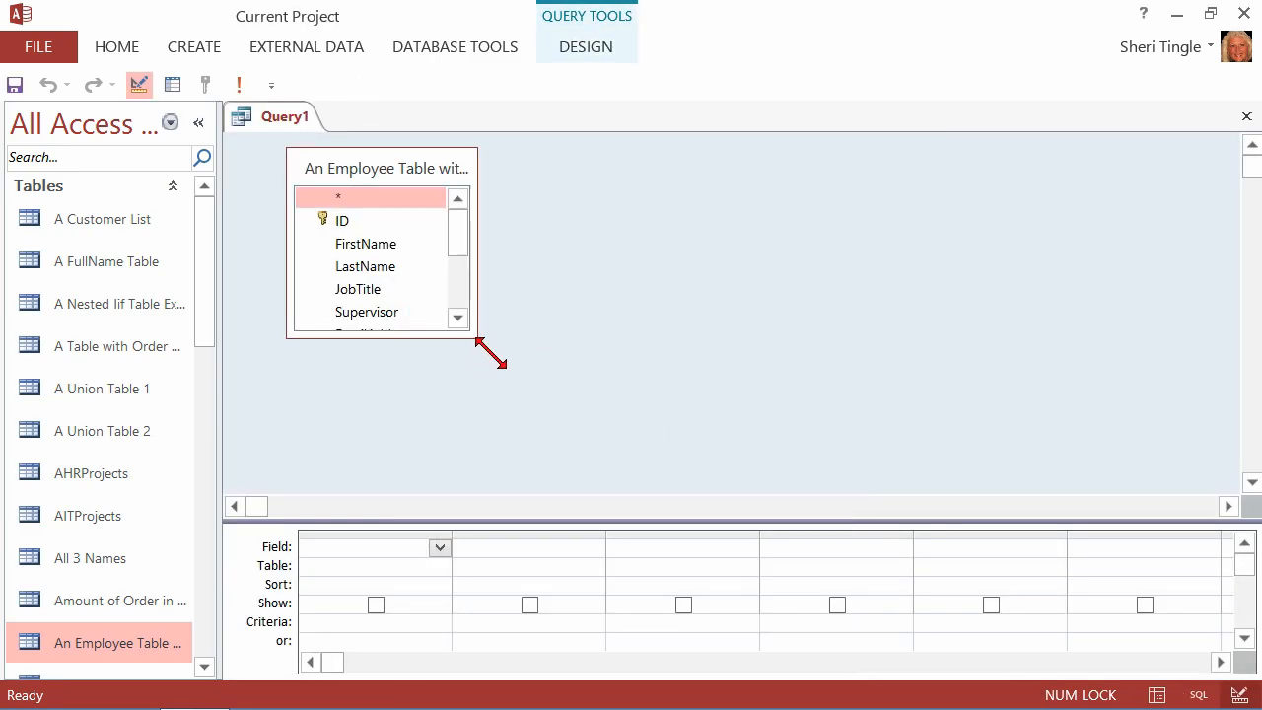
drag(489, 358, 702, 412)
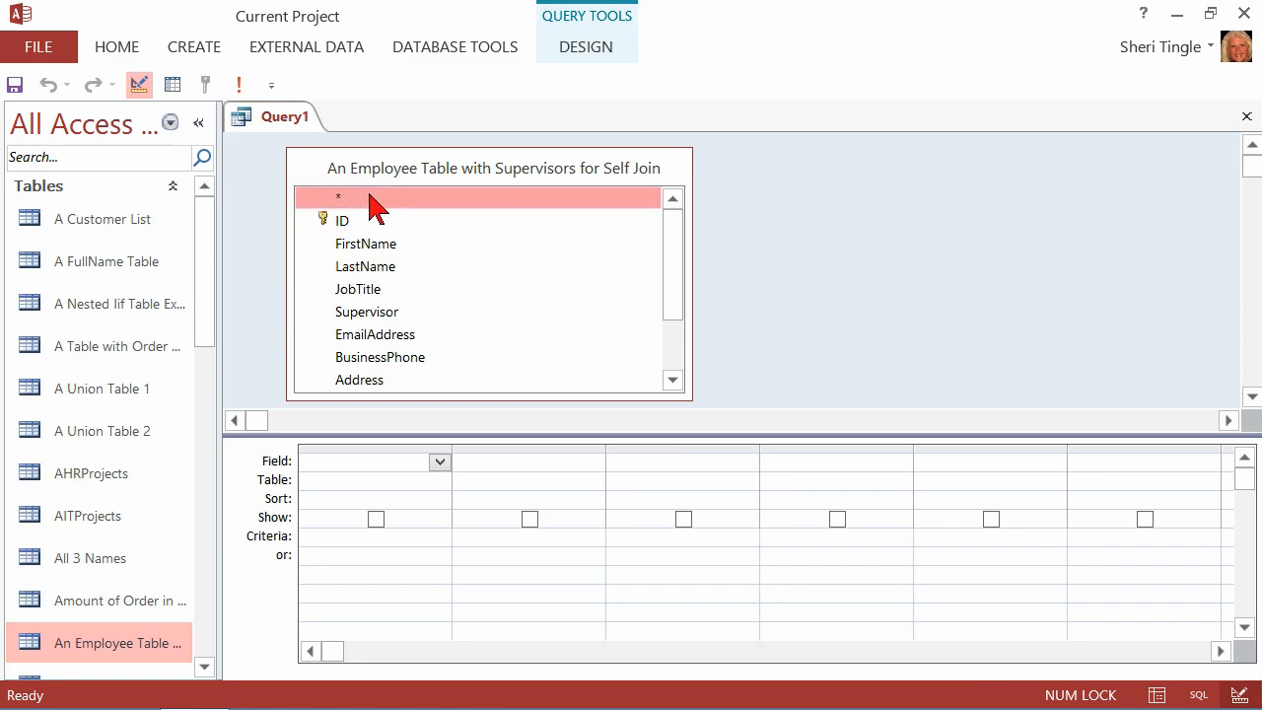
mouse_move(340, 207)
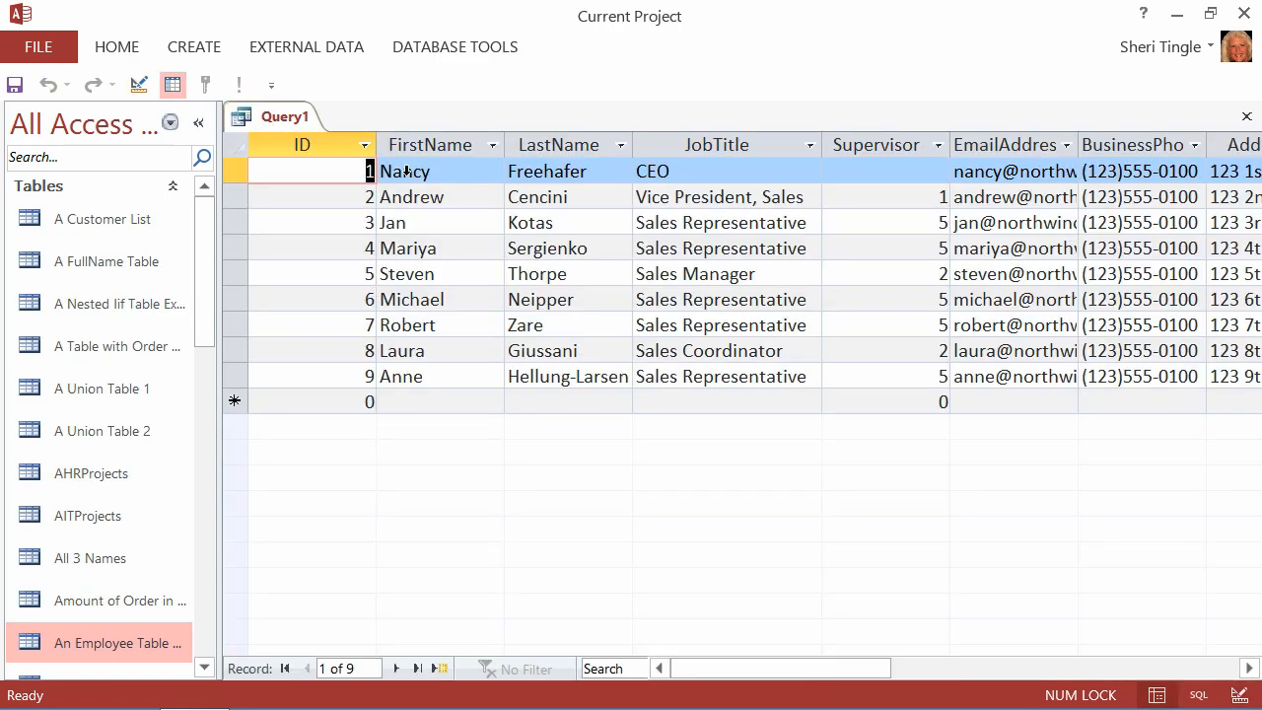
Step: Inspect the datasheet's Supervisor IDs, including Nancy's blank, Mariya's 5 and Andrew's 1
click(874, 145)
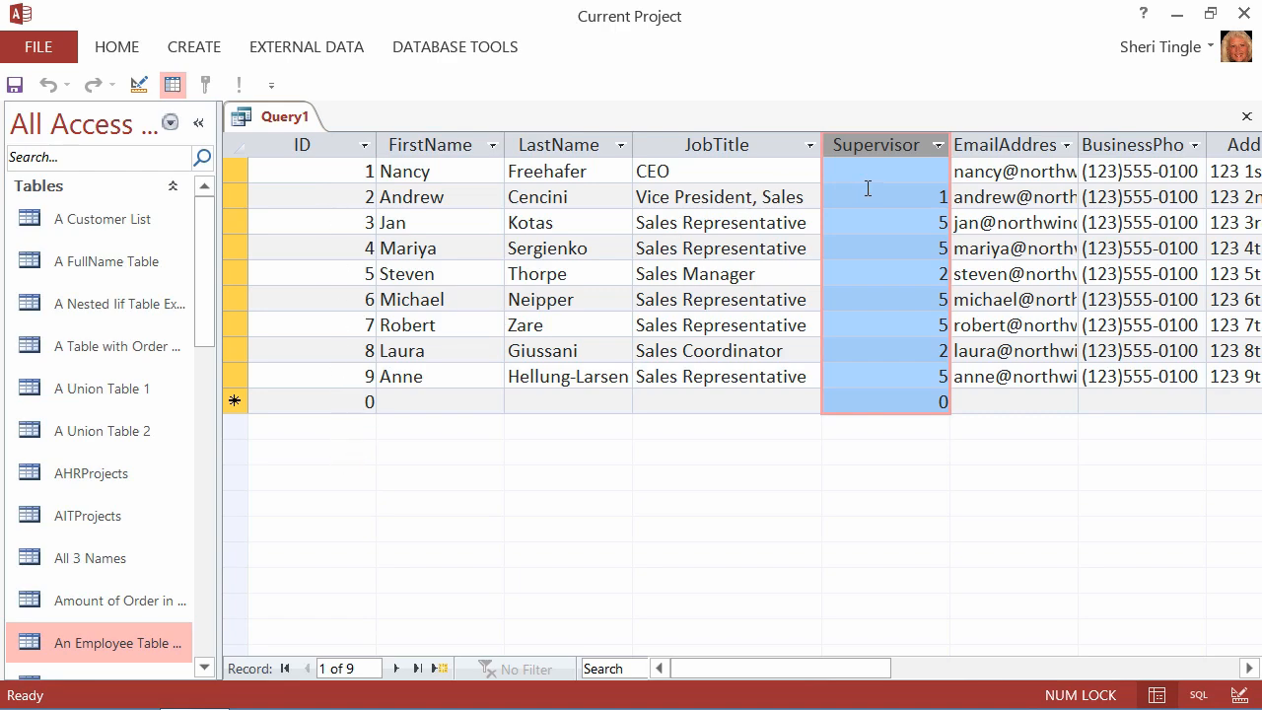
click(884, 171)
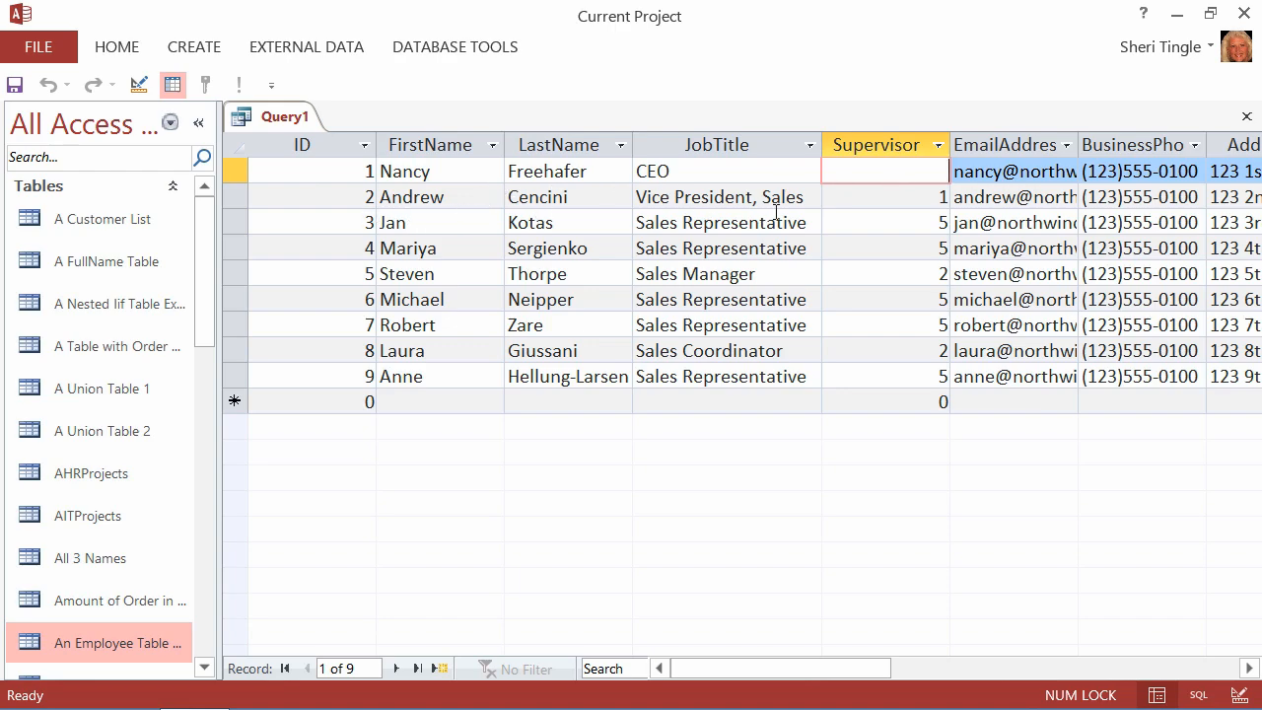
click(884, 196)
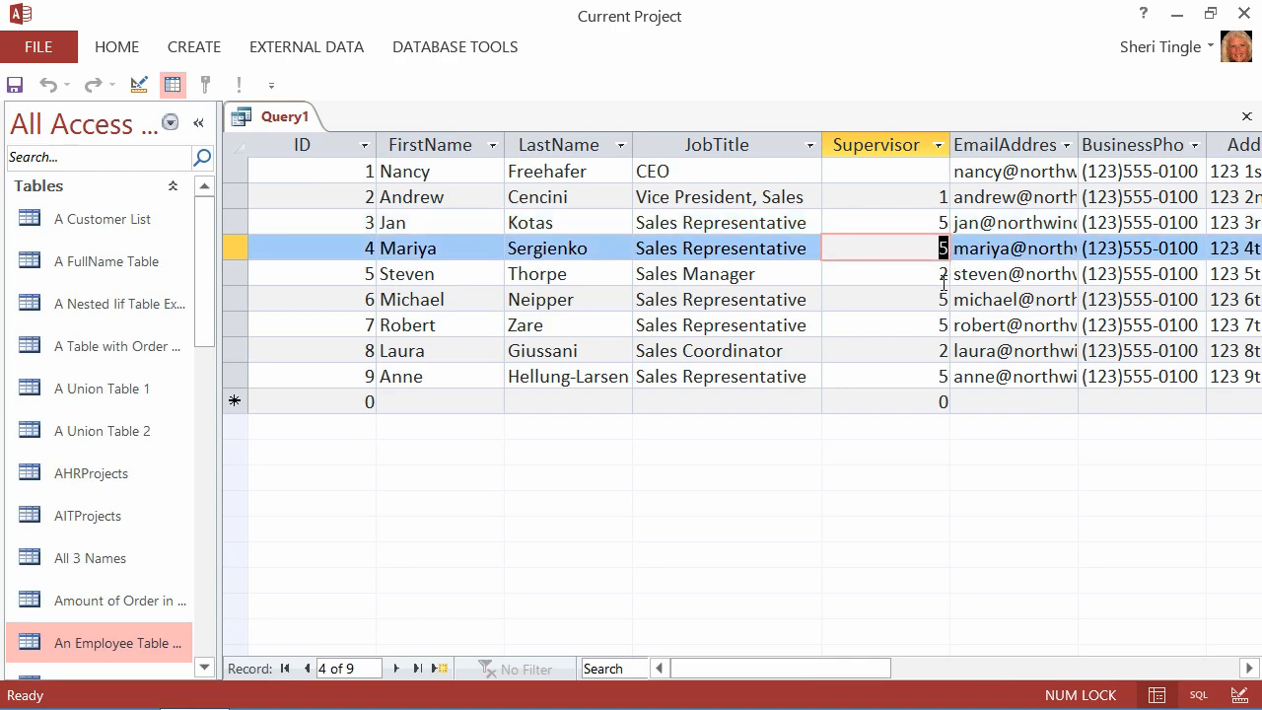
click(882, 273)
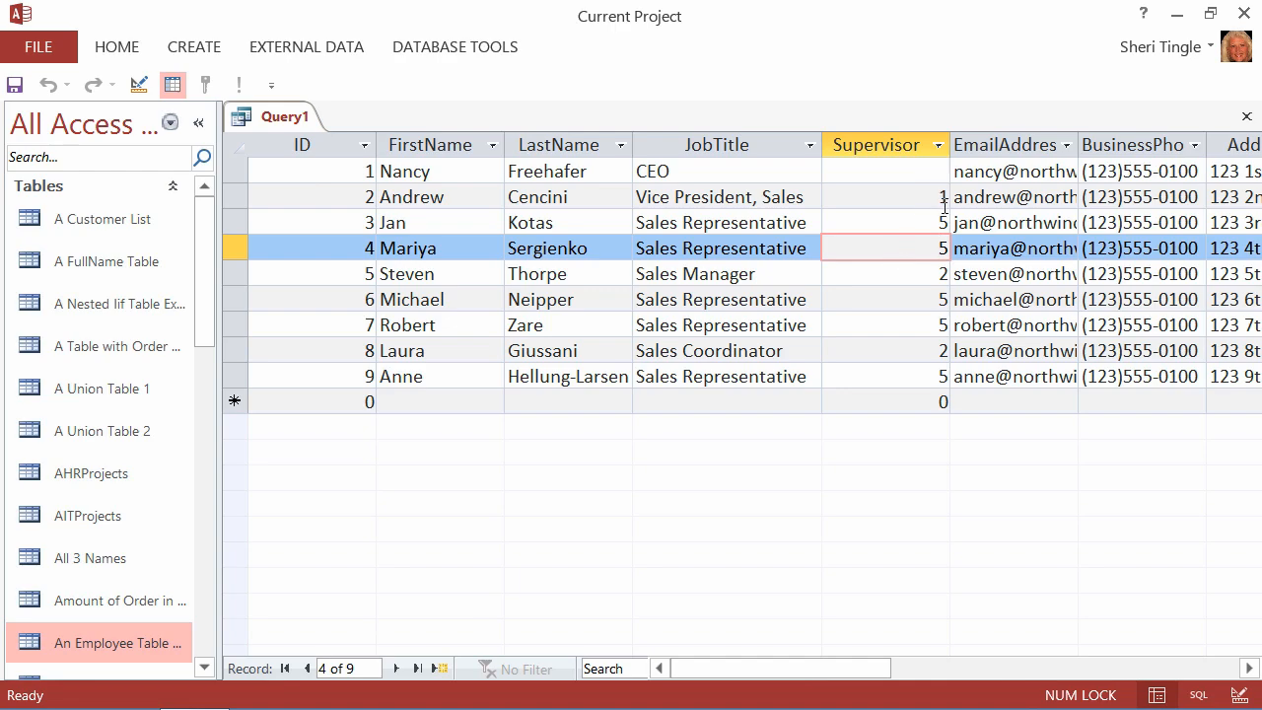
mouse_move(894, 263)
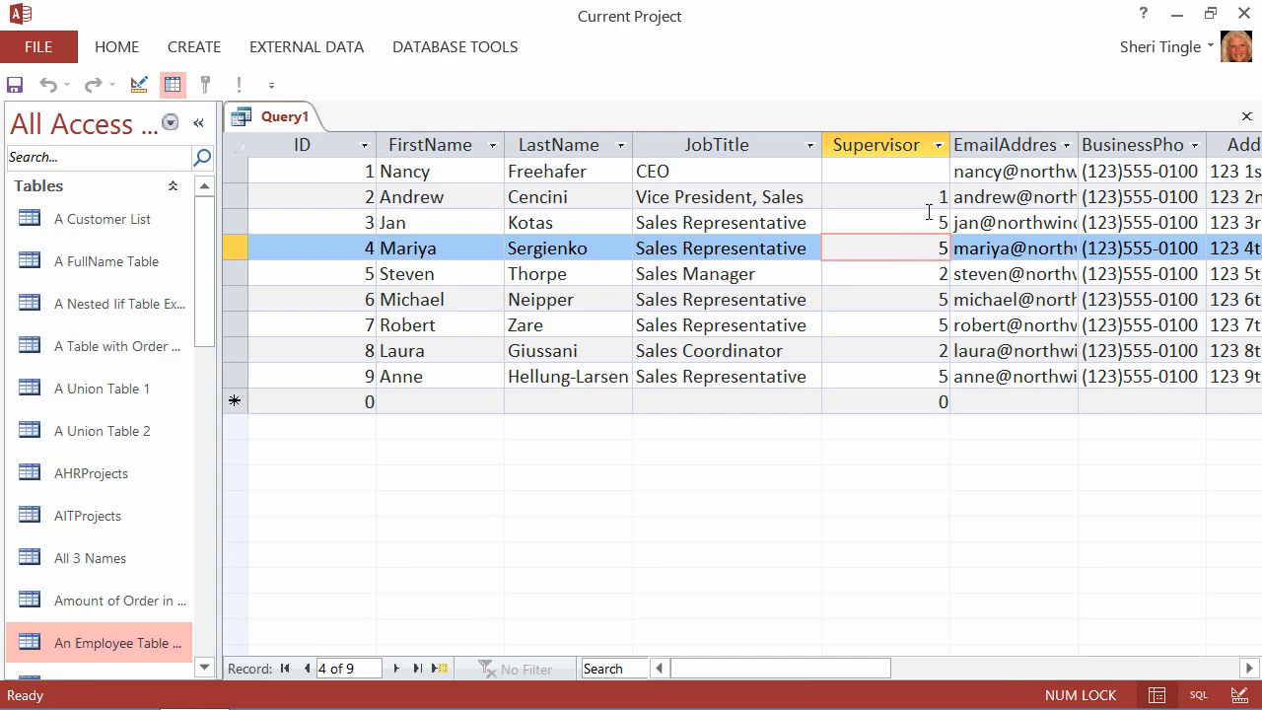
click(885, 196)
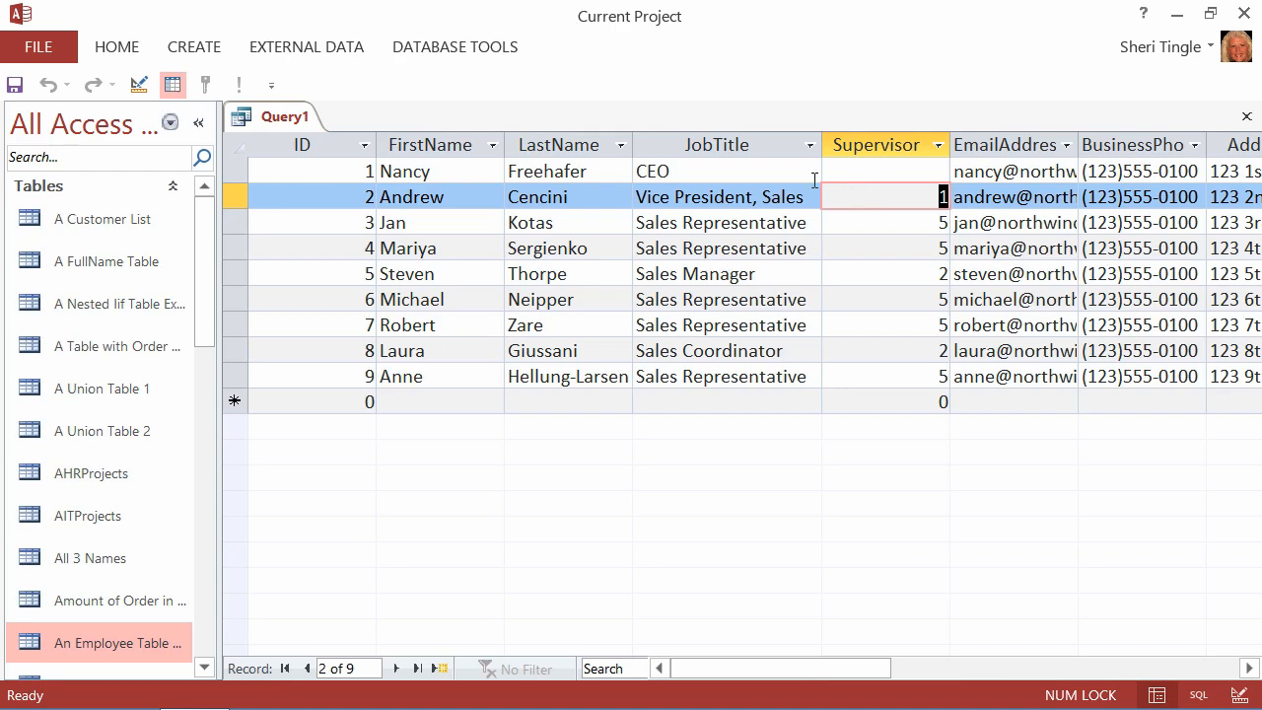
Step: Switch Query1 to Design View from its tab's right-click menu
right_click(284, 116)
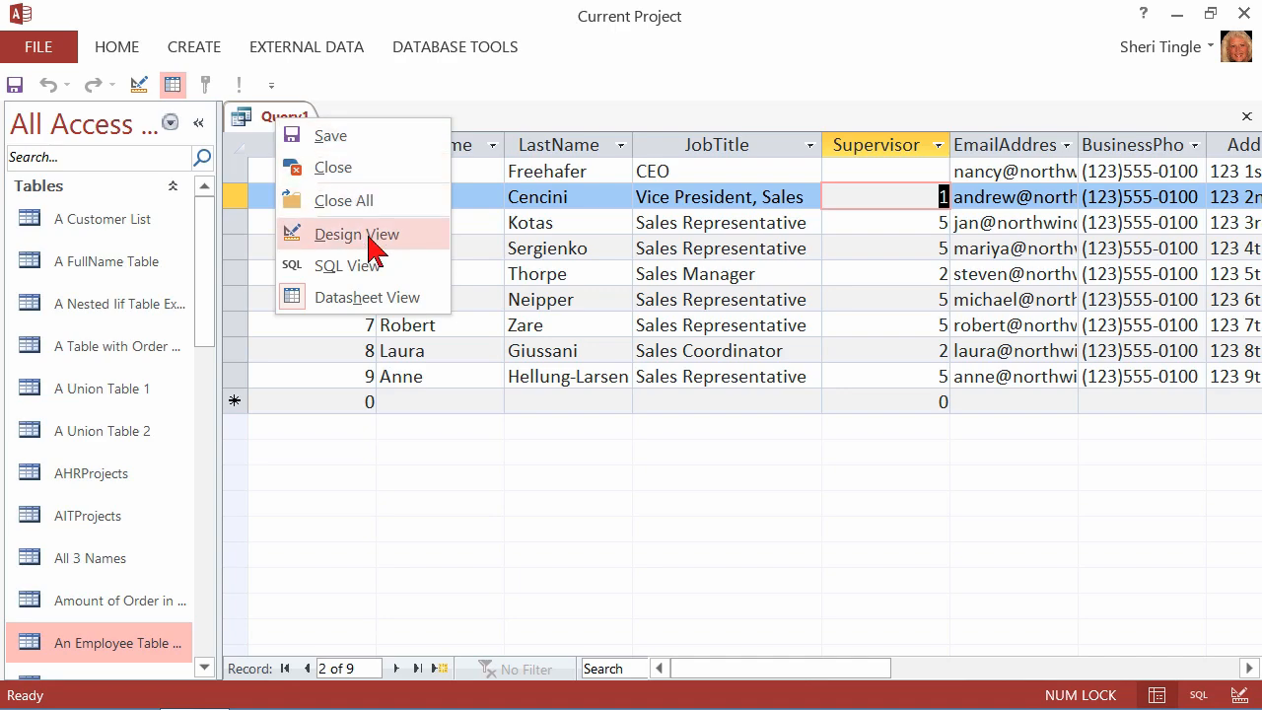
click(356, 234)
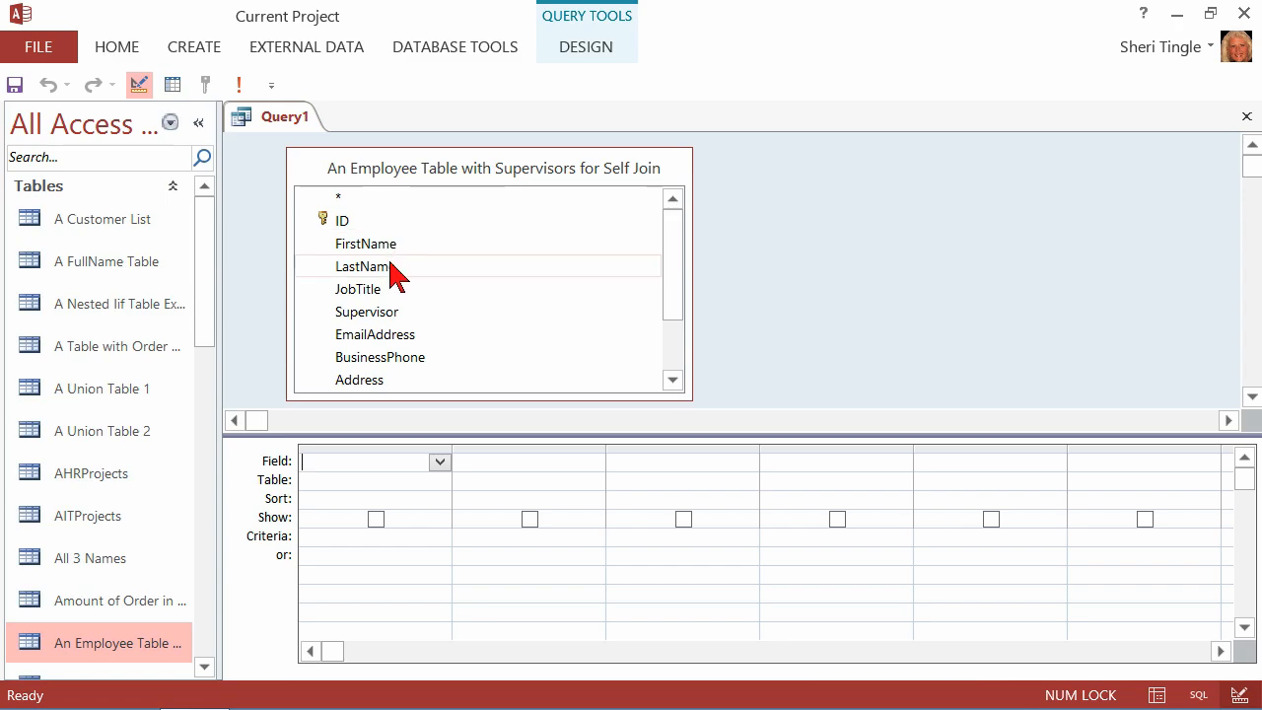
mouse_move(389, 323)
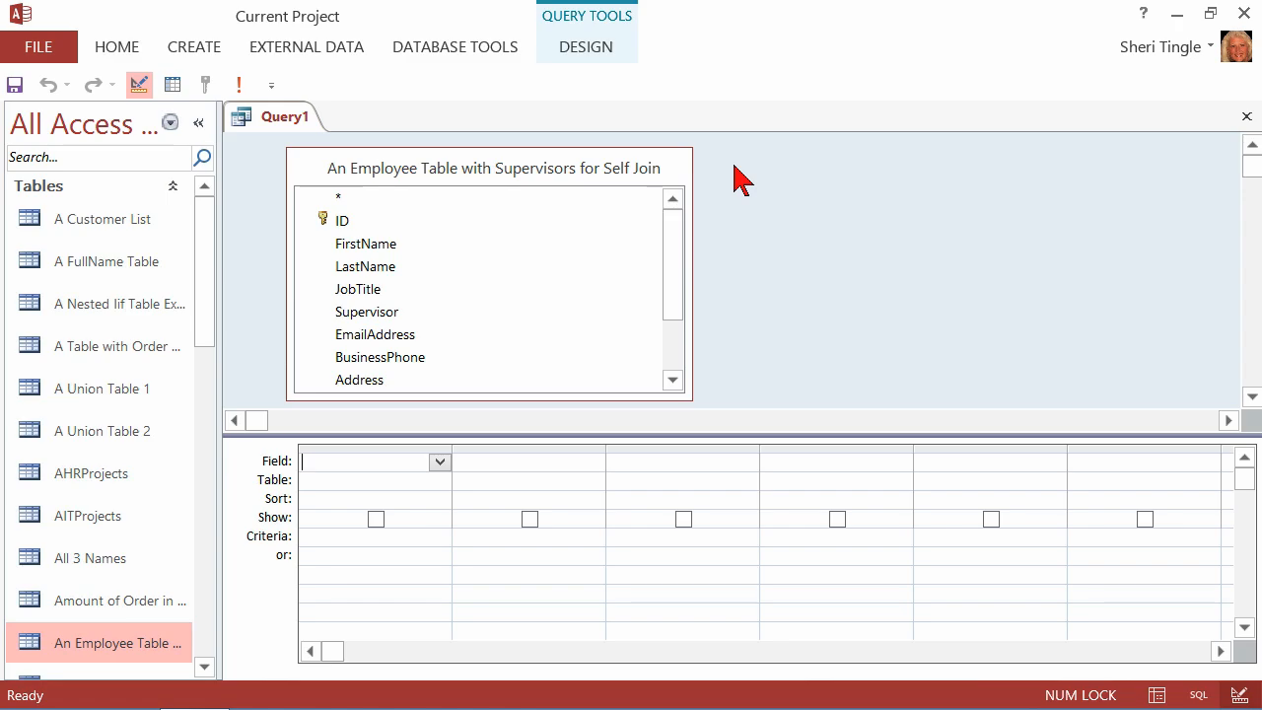
Step: Add a second copy of the employee table to the query design
right_click(740, 178)
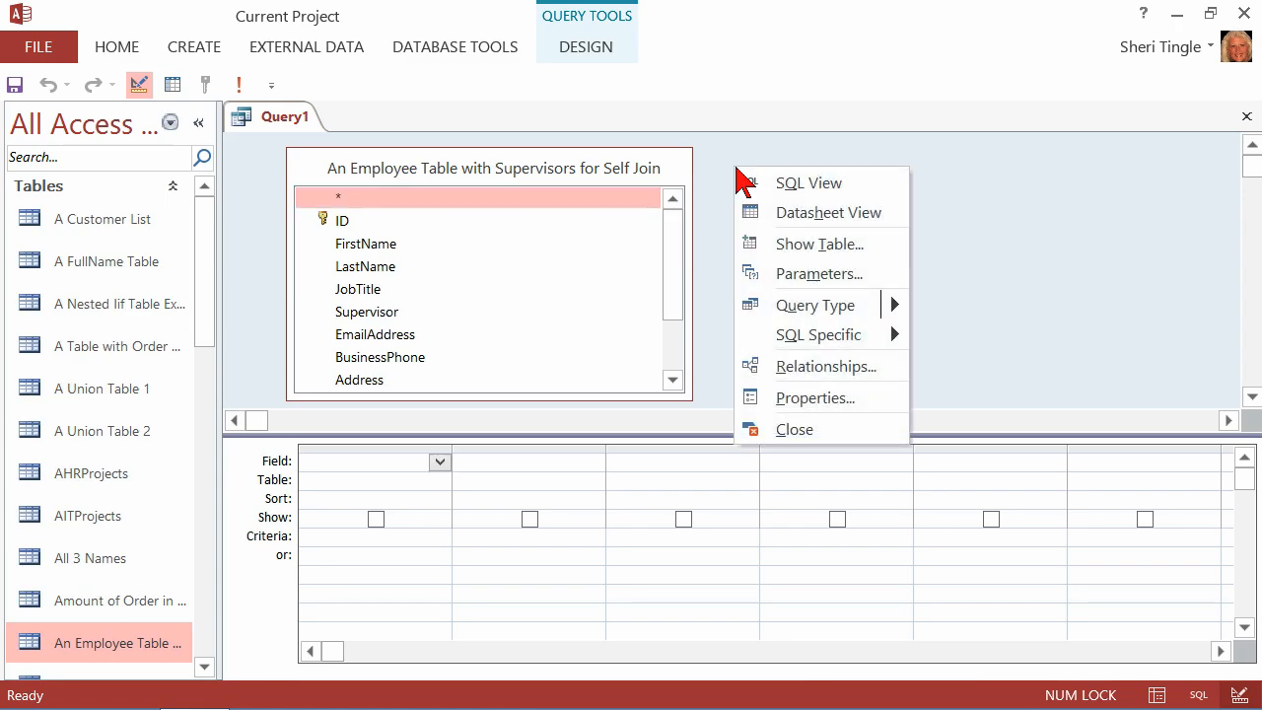
click(818, 243)
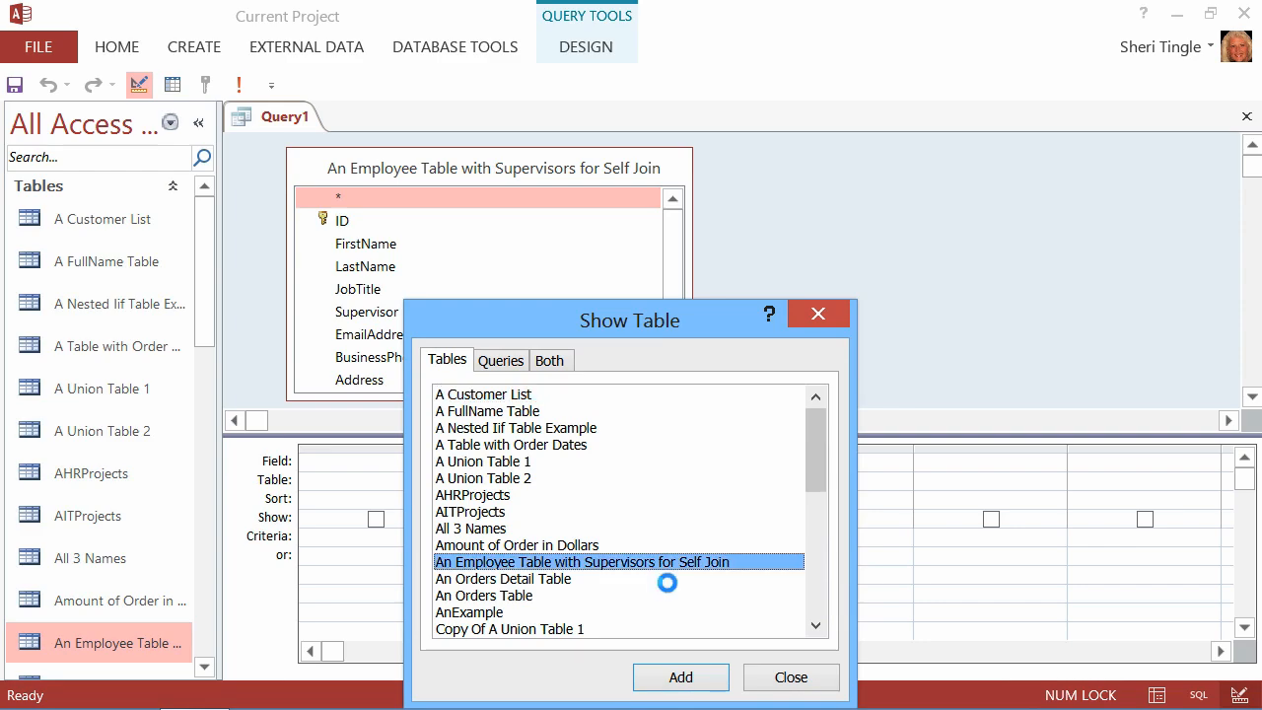
click(679, 678)
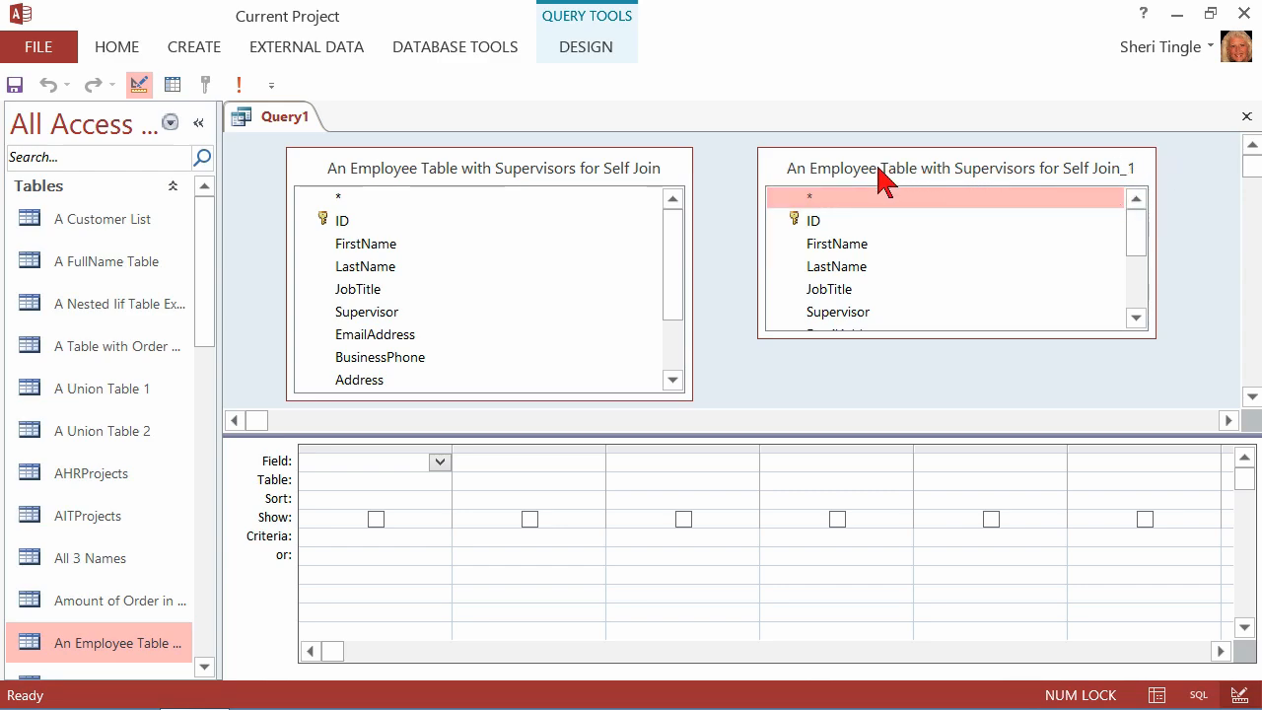
Step: Set the copied table's Alias to Supervisors in its properties
right_click(882, 168)
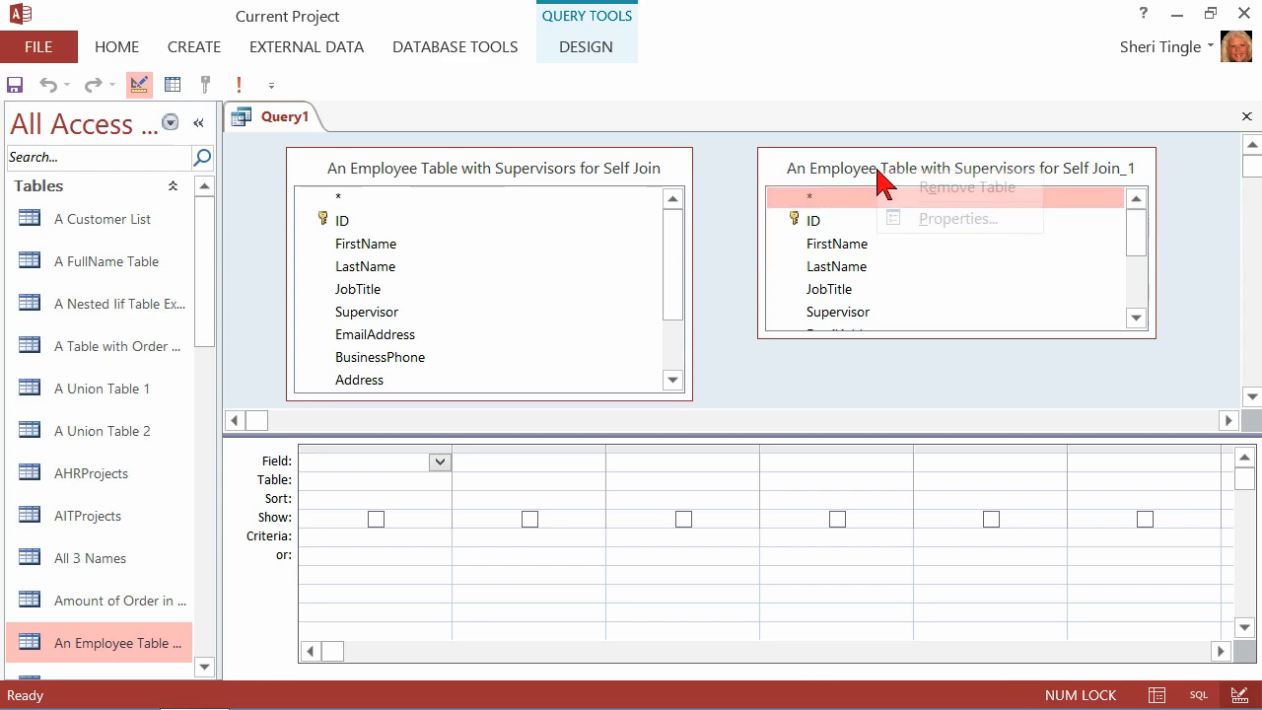
click(957, 218)
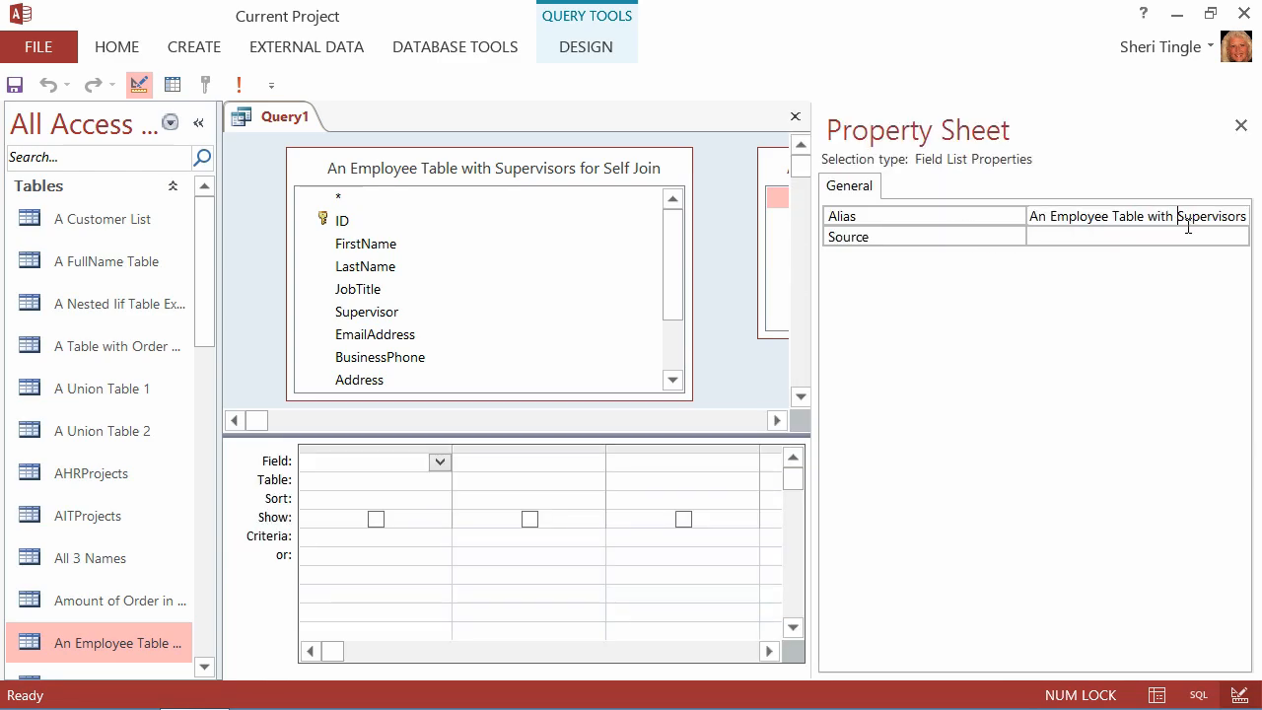
text(Supervisors for Self Join_1)
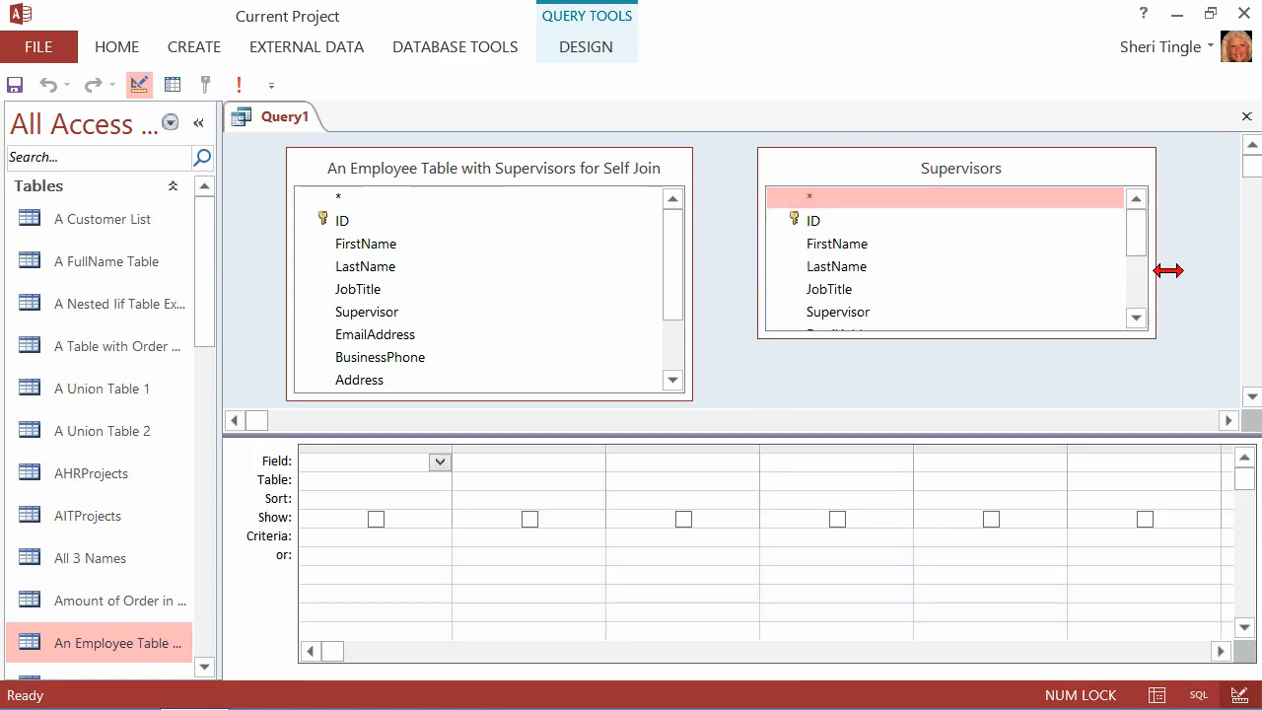
Step: Reshape the Supervisors field list and alias the original table copy 'Employees'
drag(1168, 271, 875, 353)
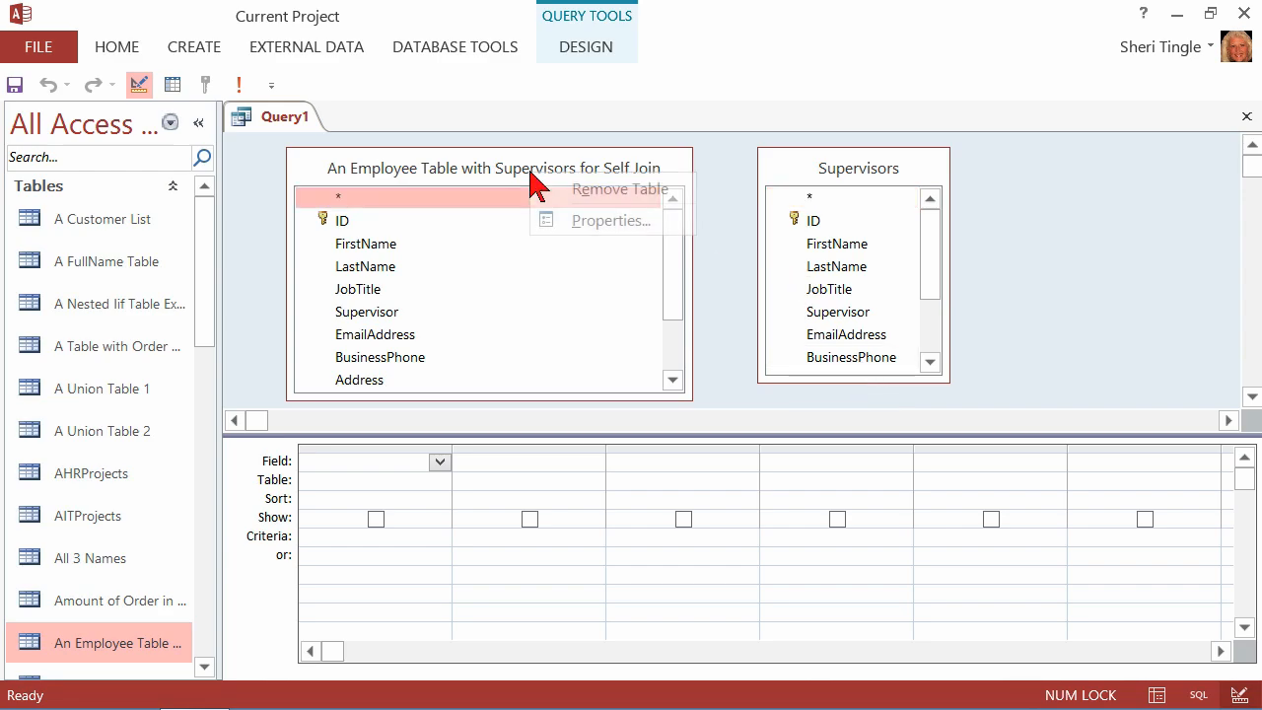
click(610, 220)
text(An)
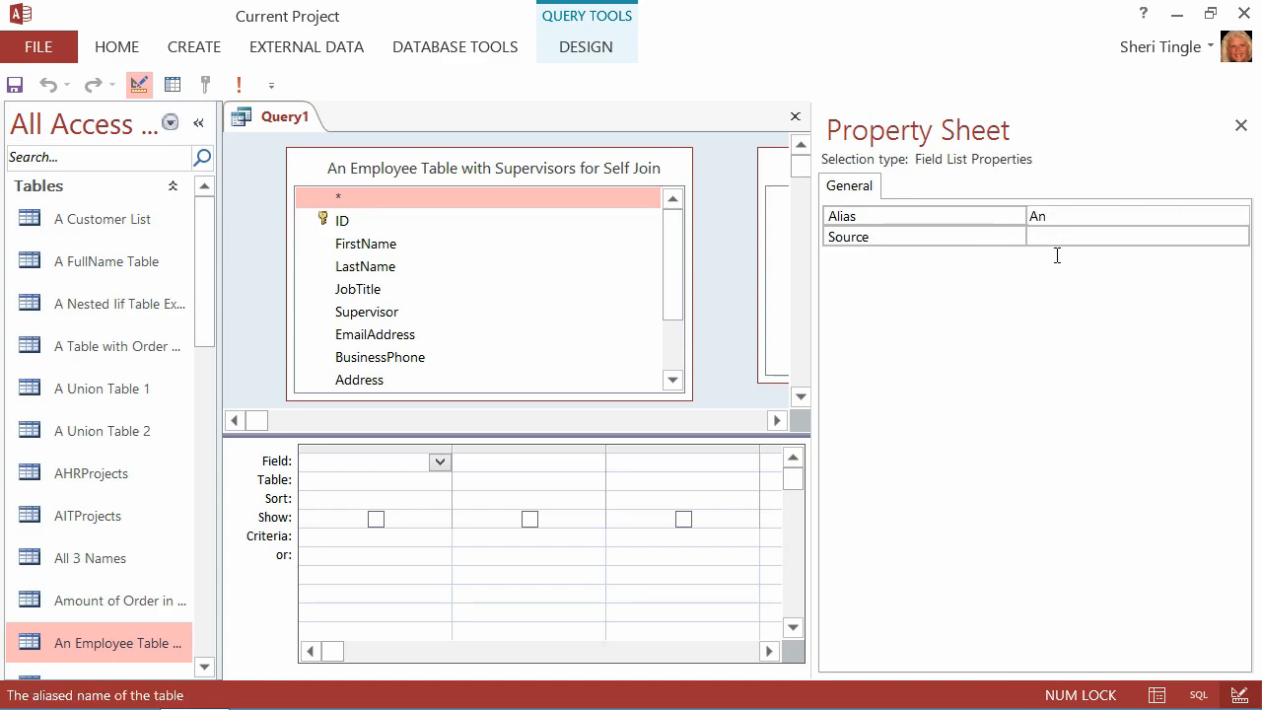
text(Employee Table with Supervisors)
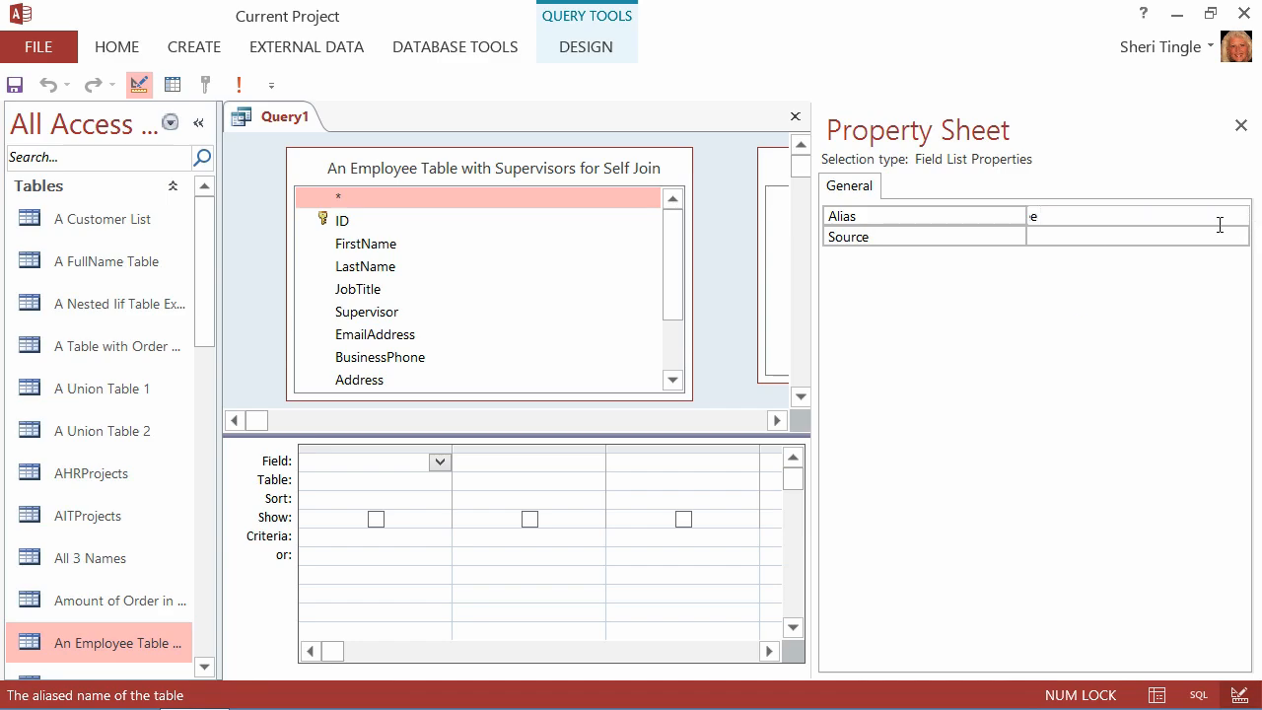
text(Employee)
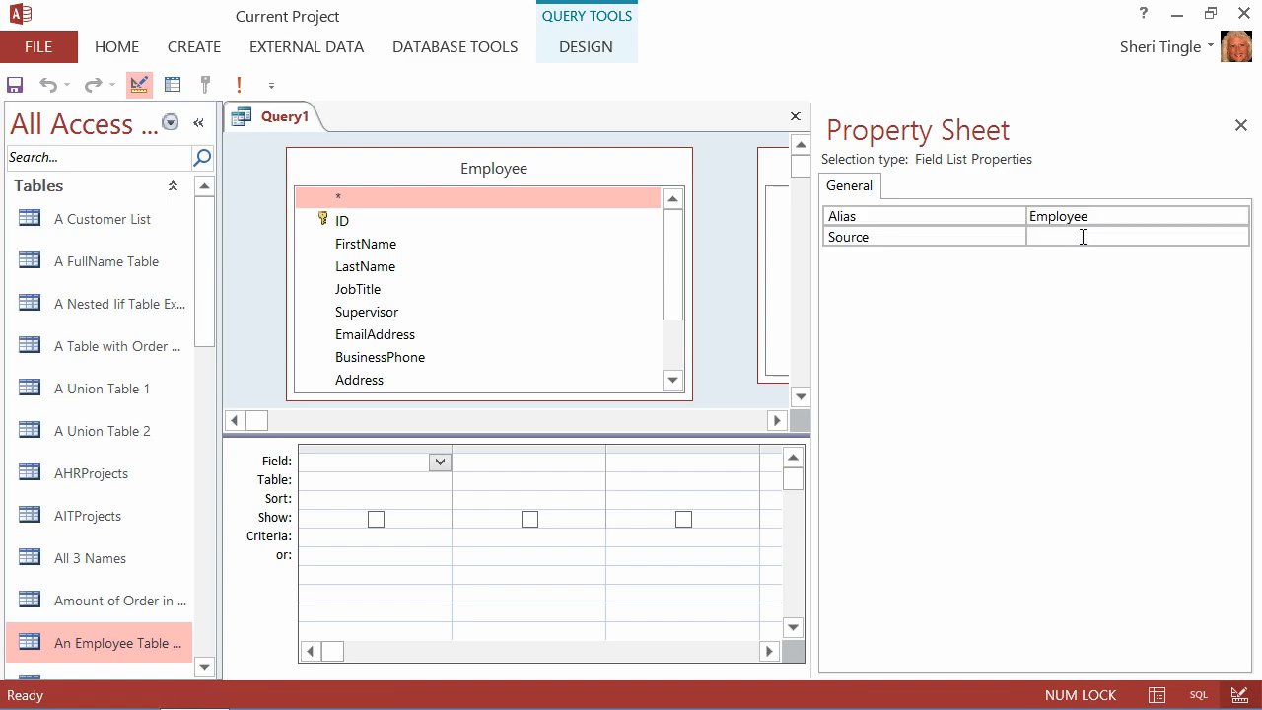
text(s)
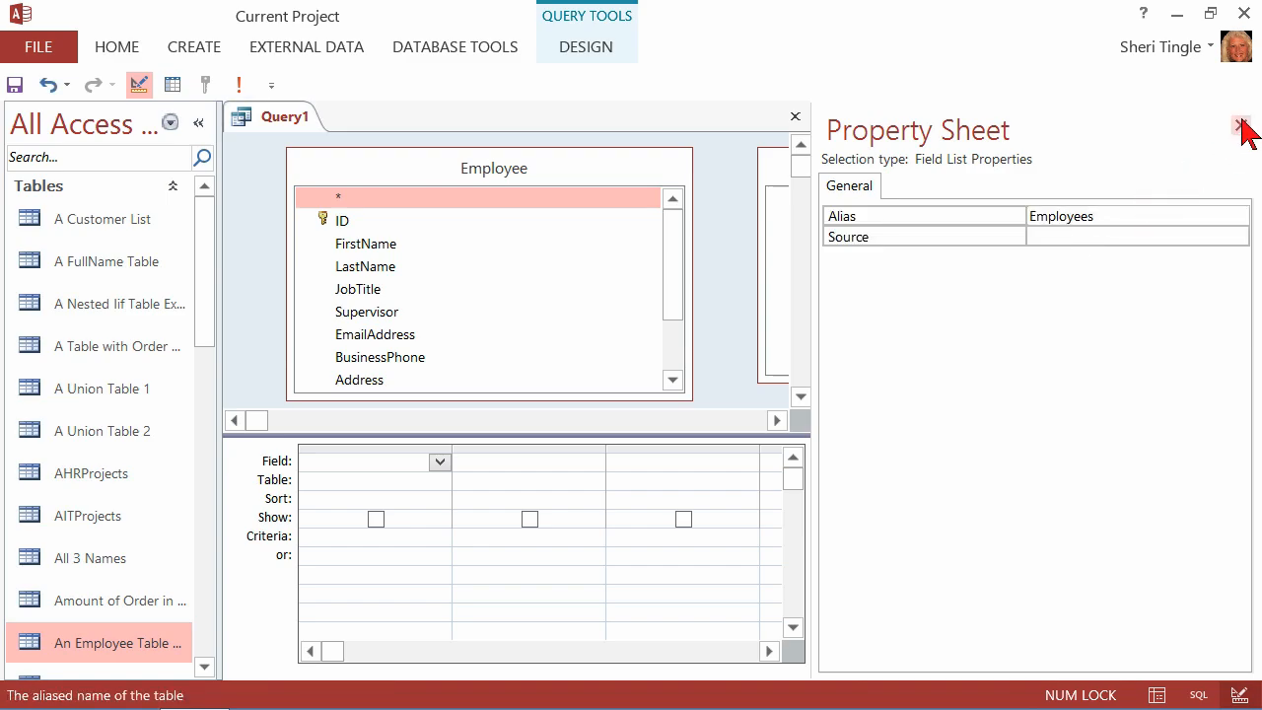
click(1244, 127)
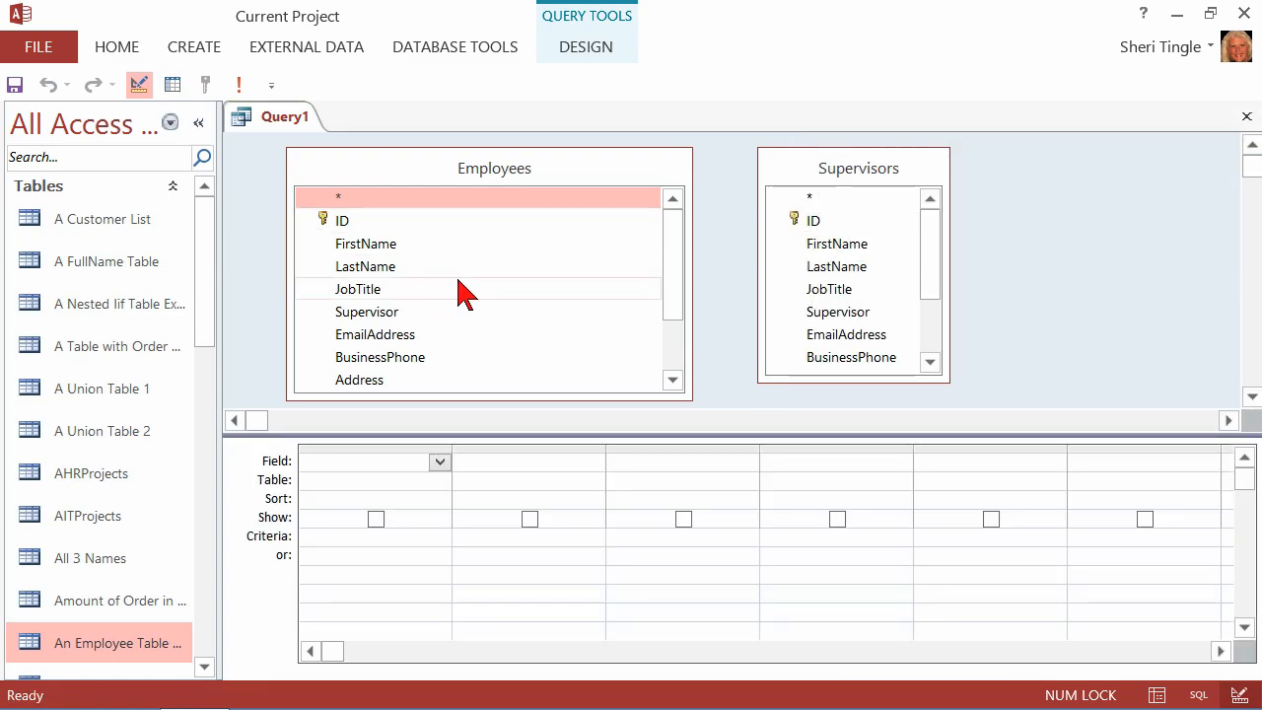
mouse_move(705, 291)
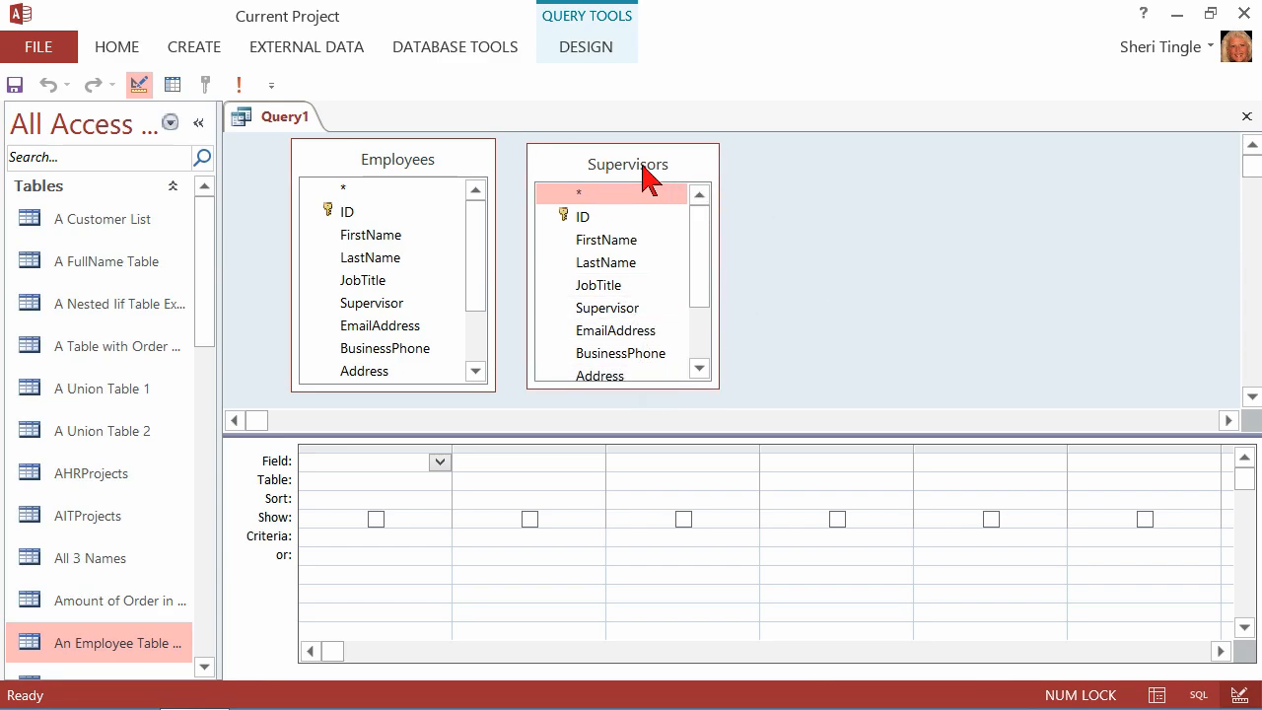
Step: Join Employees' Supervisor field to the ID field in Supervisors
drag(627, 164, 693, 161)
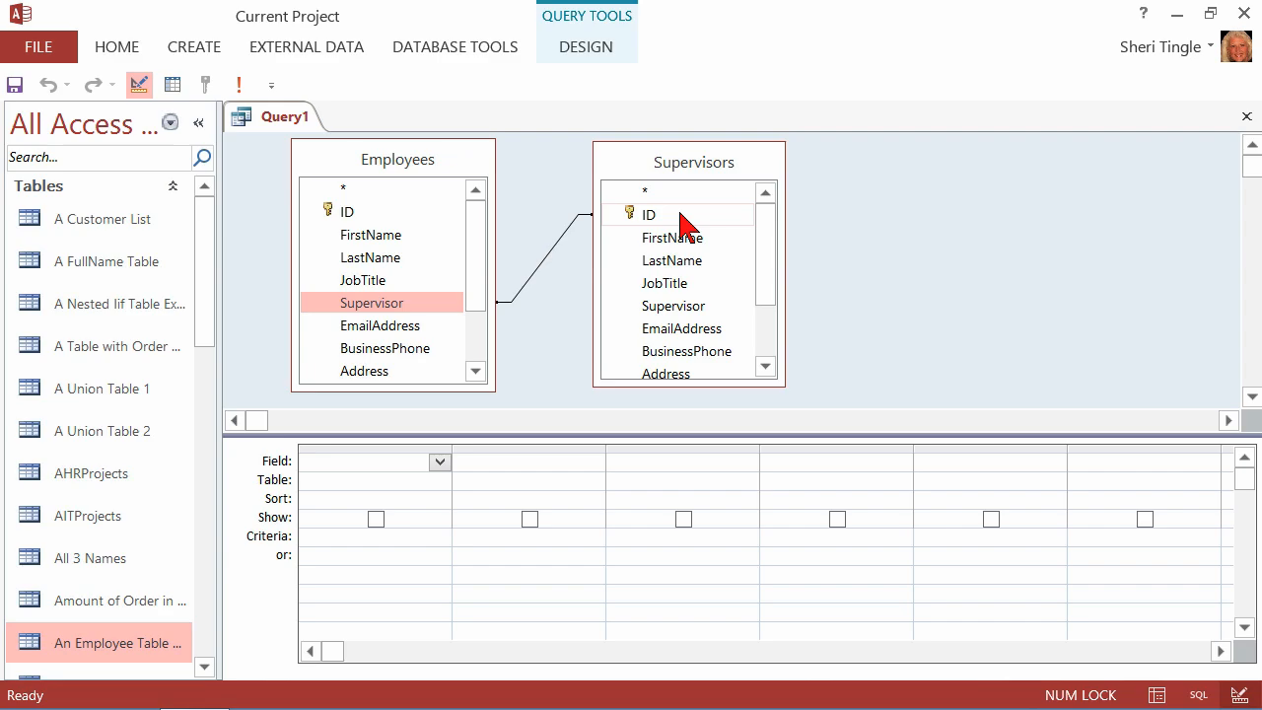
mouse_move(371, 235)
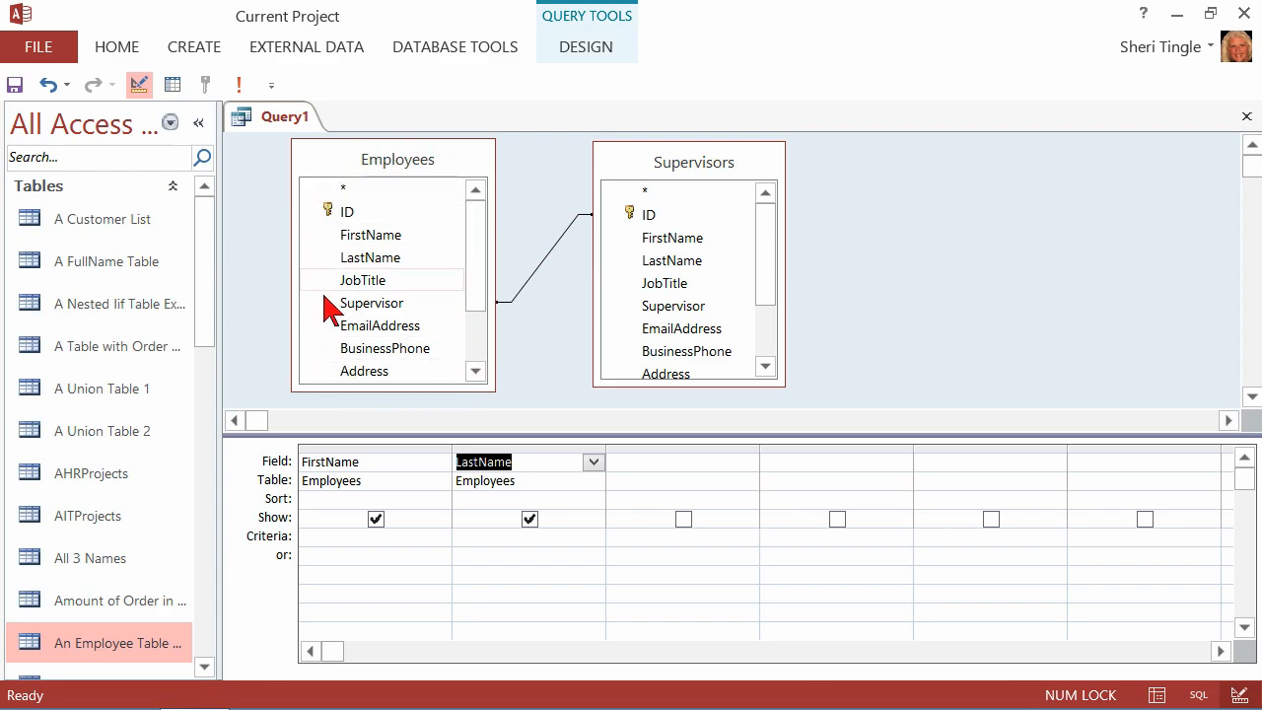
mouse_move(409, 326)
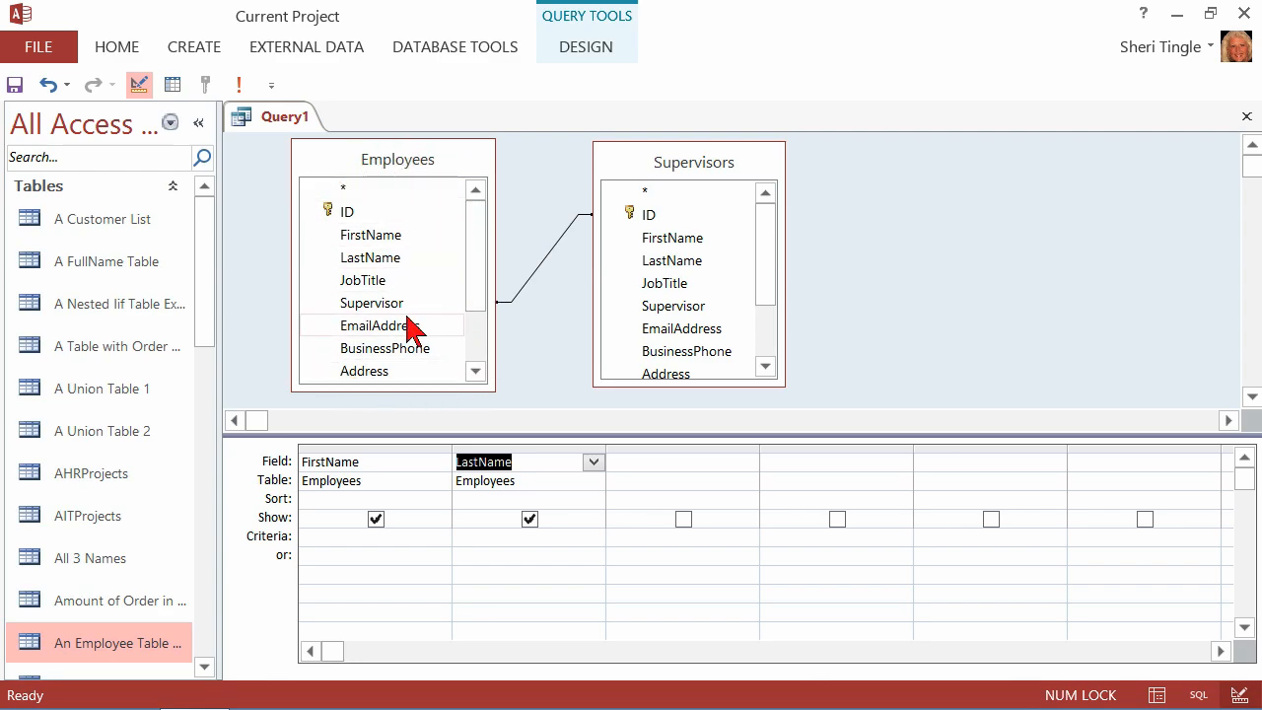
mouse_move(434, 373)
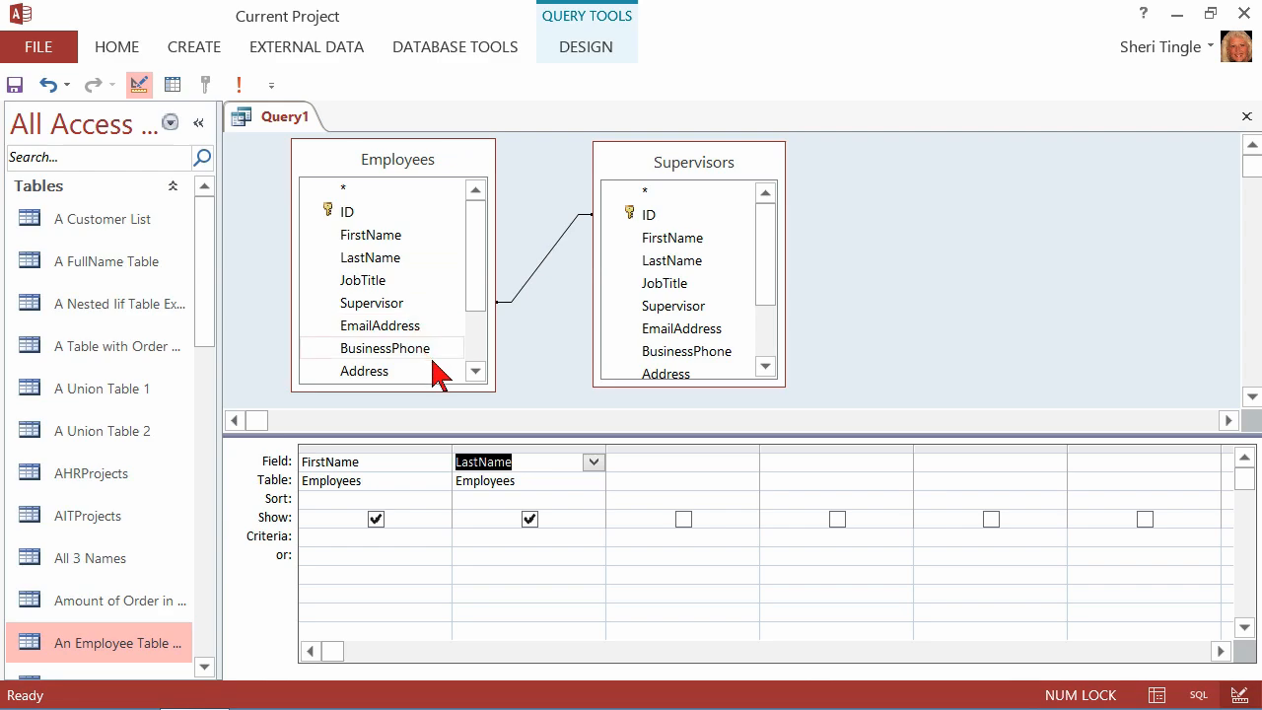
mouse_move(687, 308)
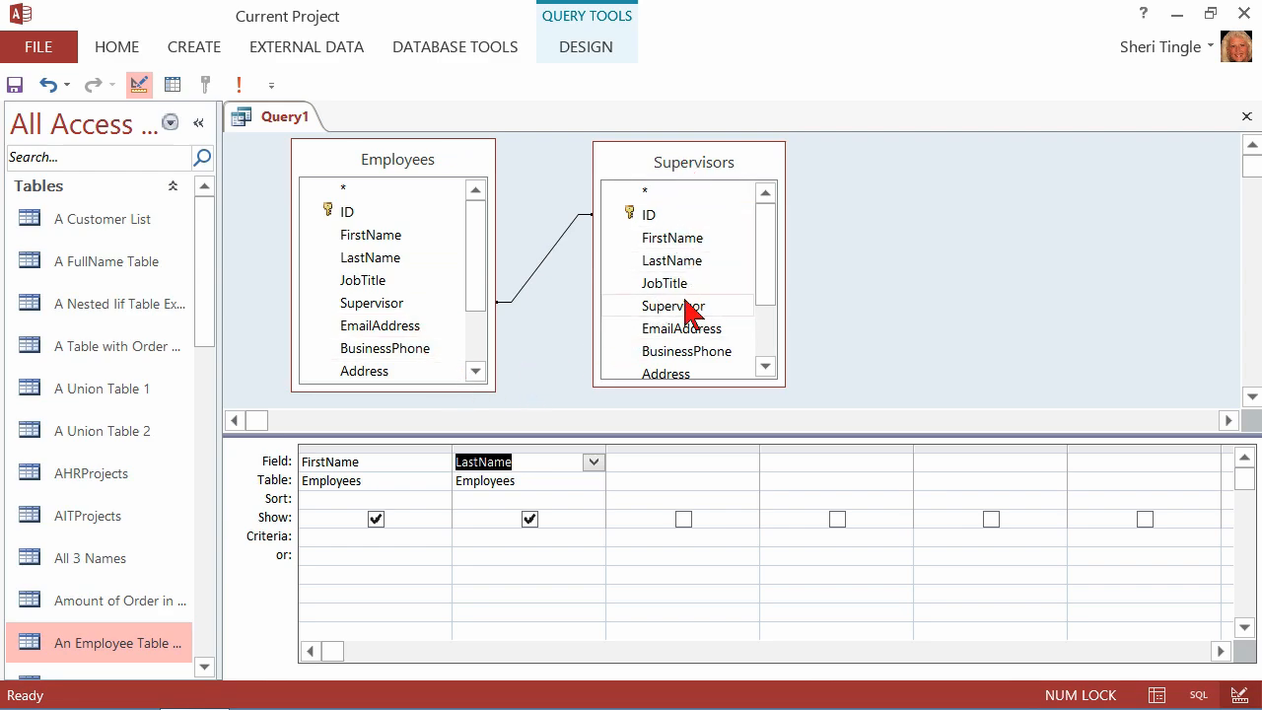
mouse_move(690, 305)
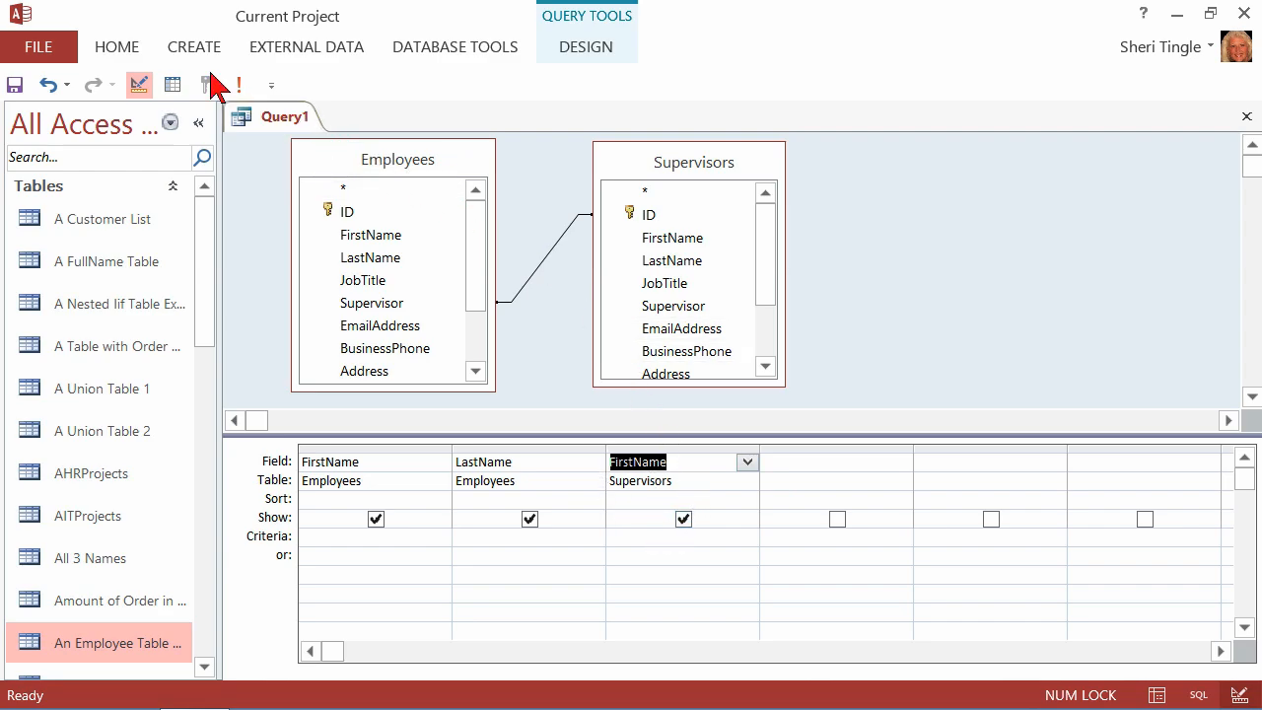
Step: Run the query to show eight employees with their supervisors' first names
click(172, 85)
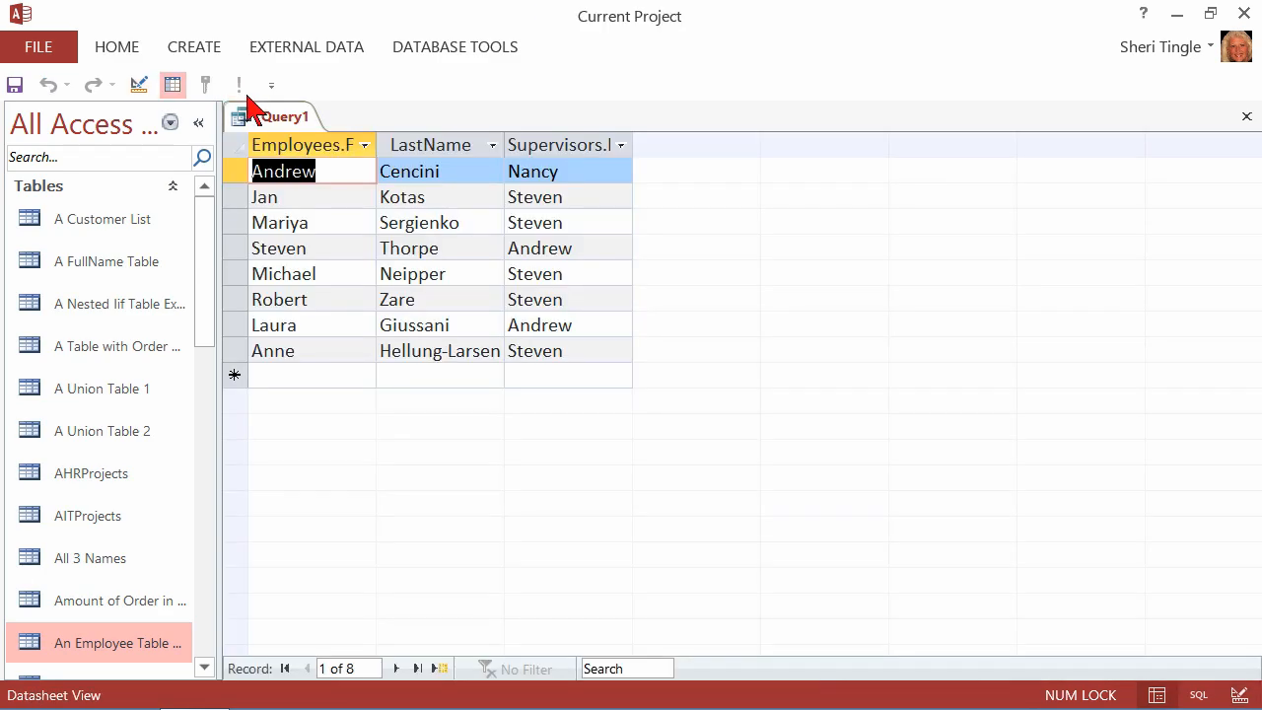
mouse_move(607, 182)
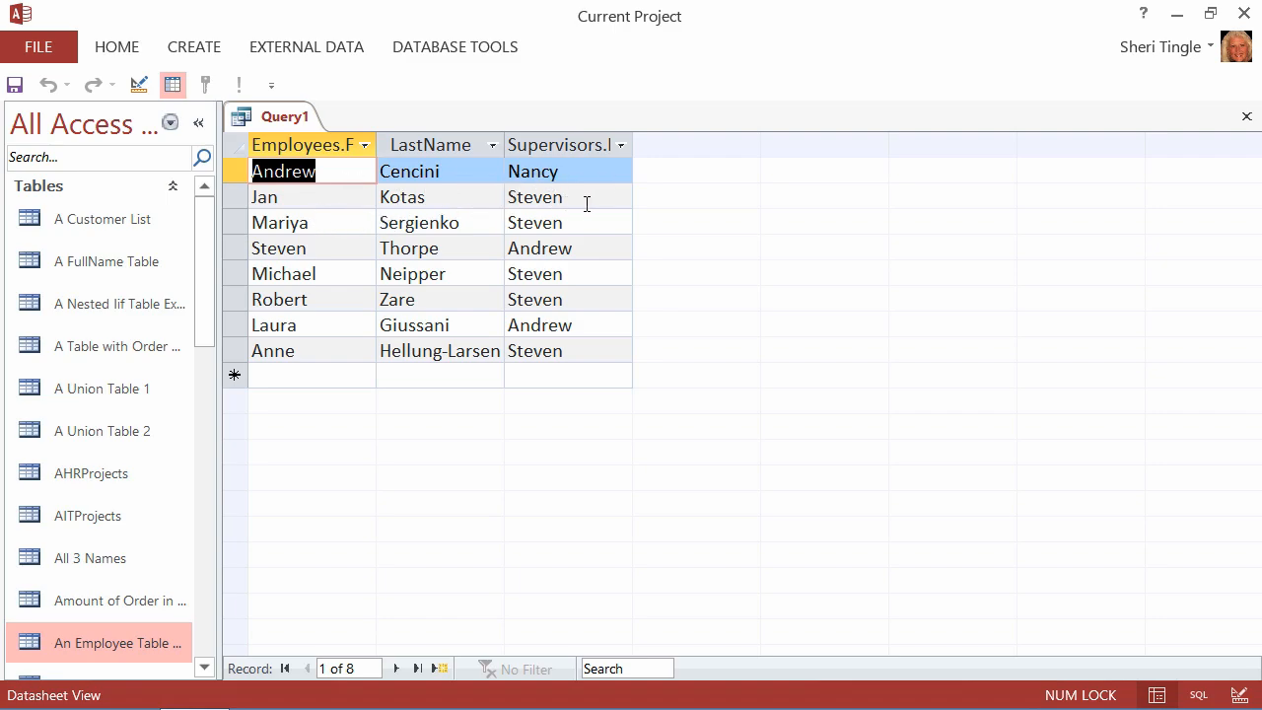
mouse_move(571, 369)
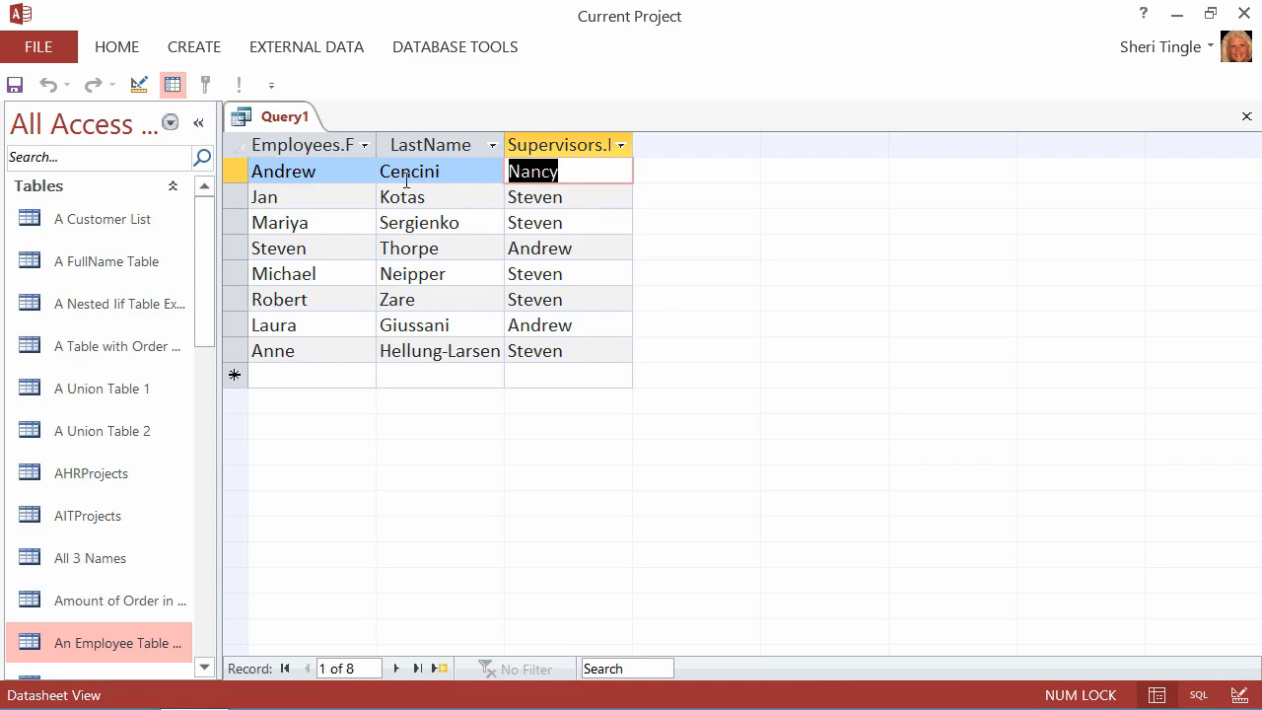
mouse_move(406, 348)
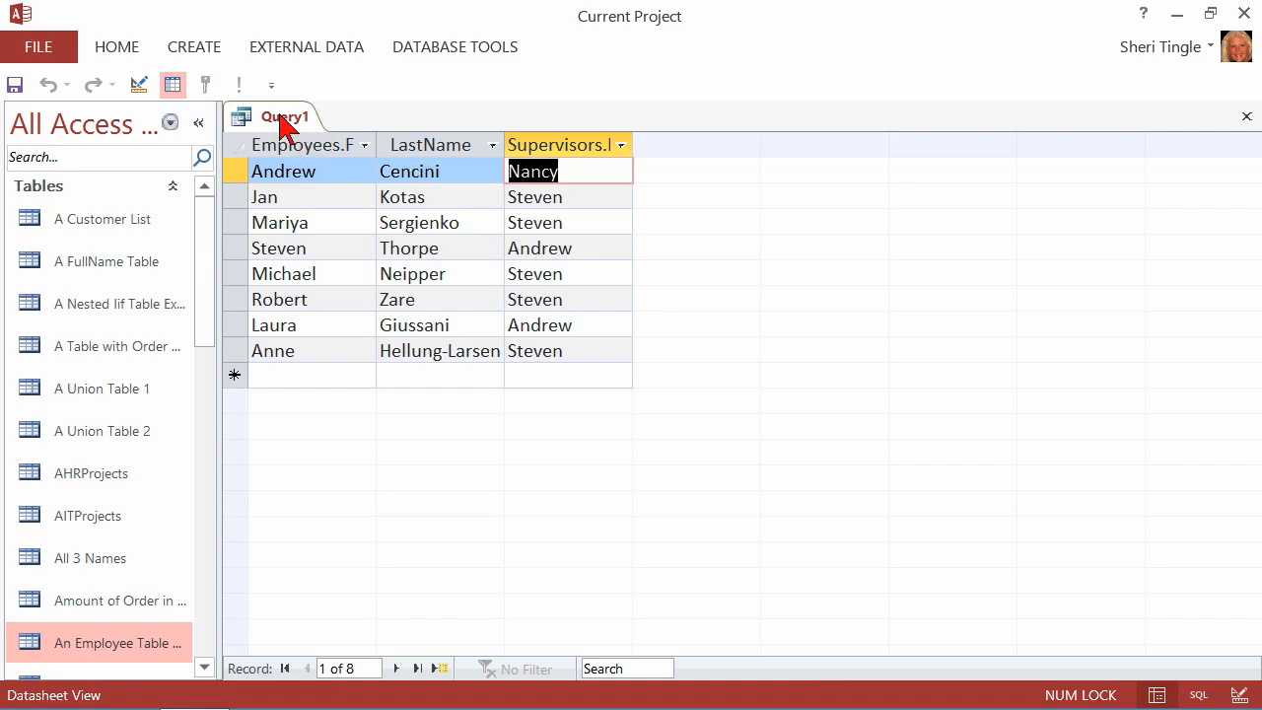
Step: Switch Query1 back to Design View
click(138, 84)
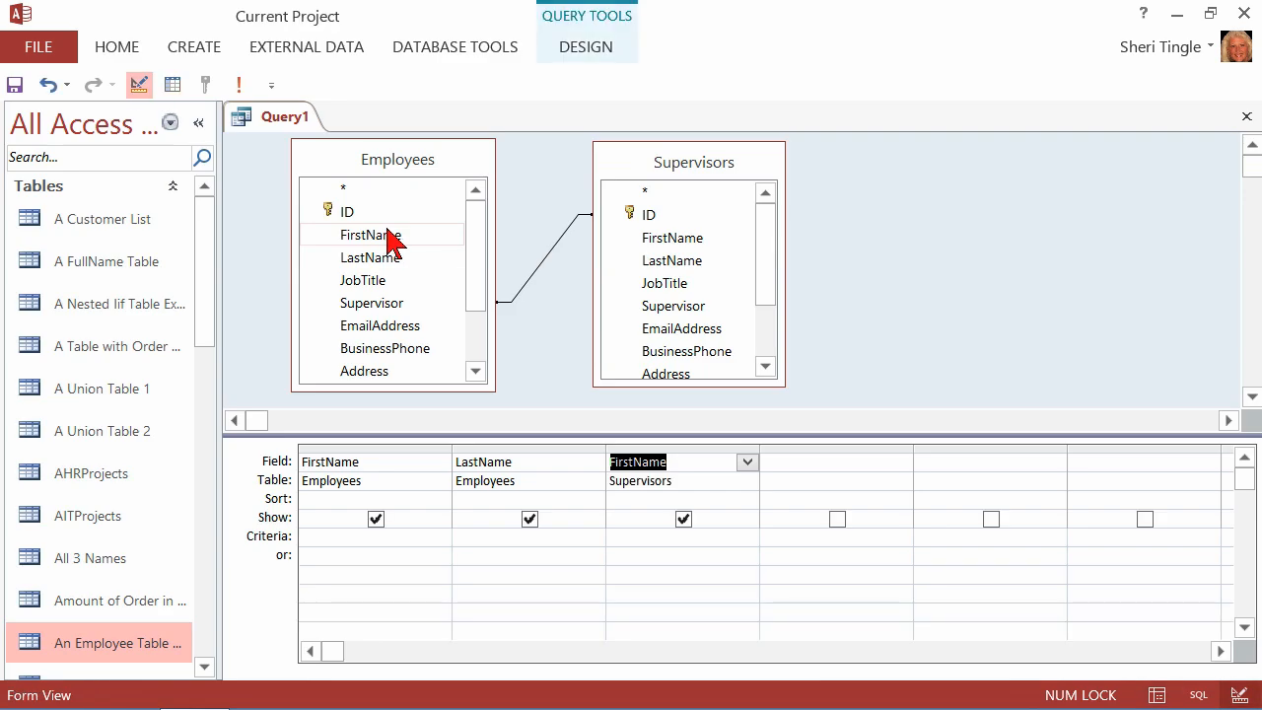
mouse_move(651, 468)
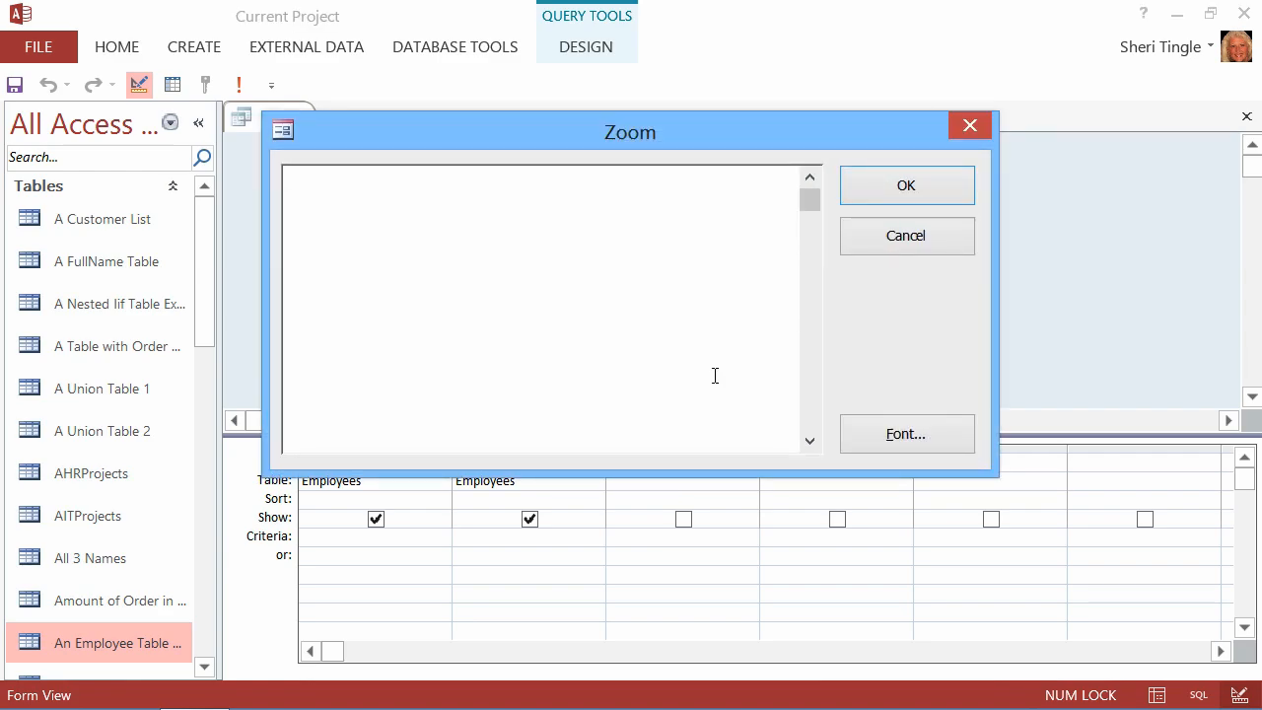
Step: Begin the Supervisor expression with [Supervisors].[FirstName] followed by a space
click(905, 434)
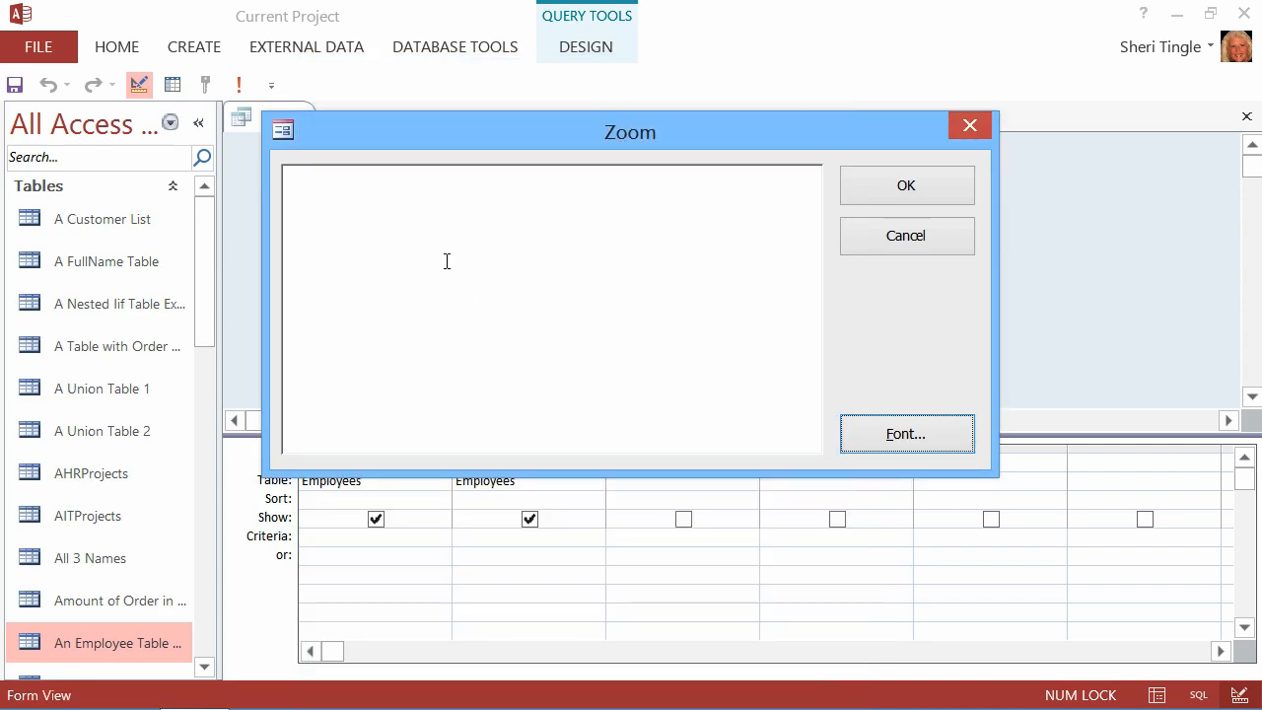
text(S)
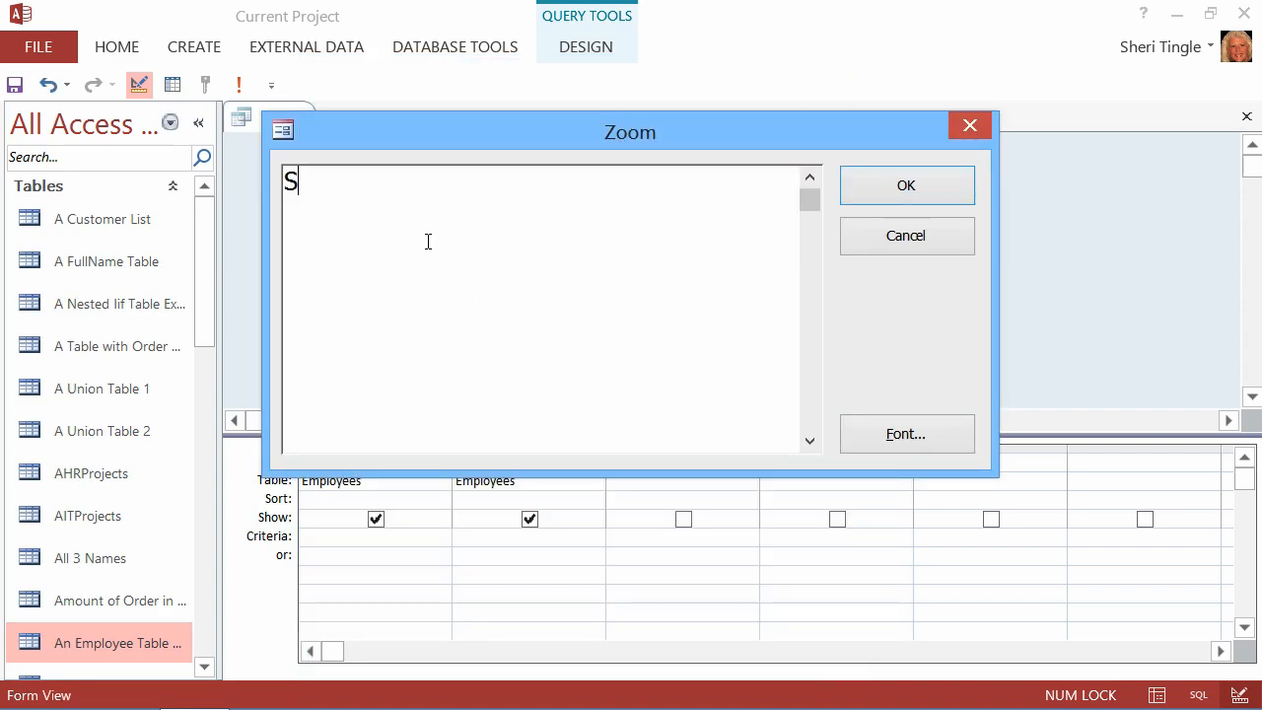
text(uperviso:)
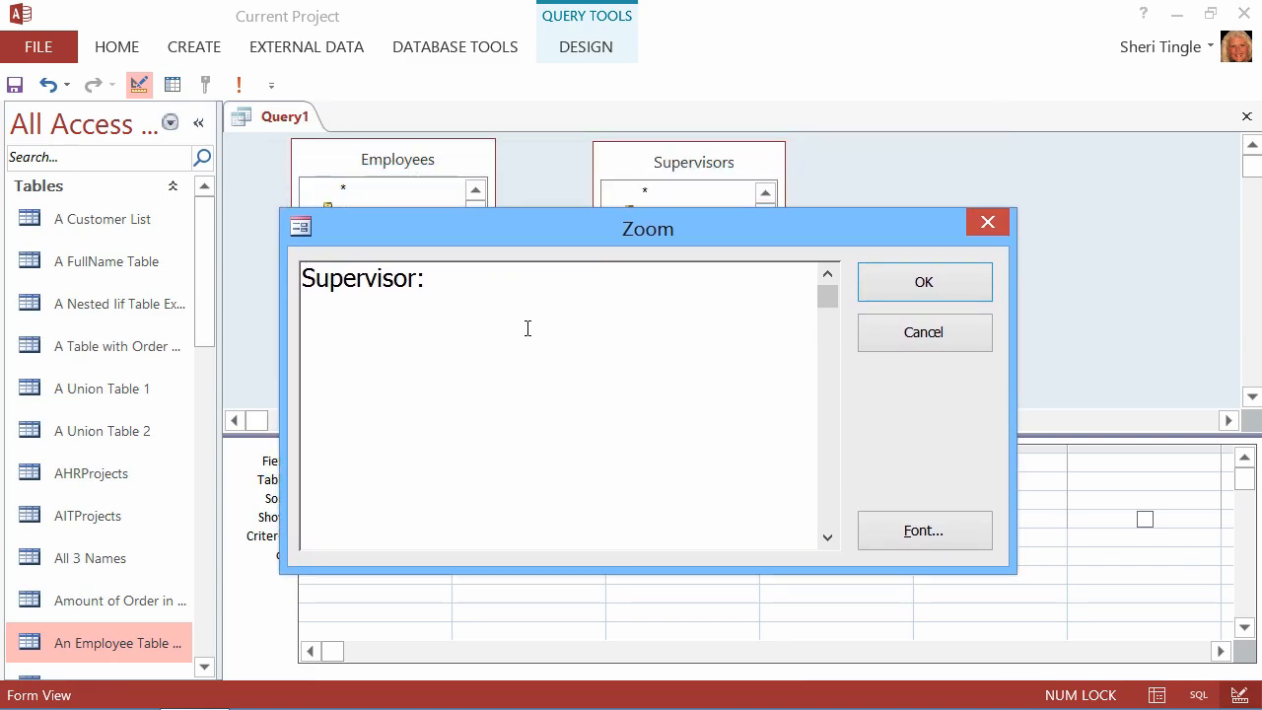
text([S)
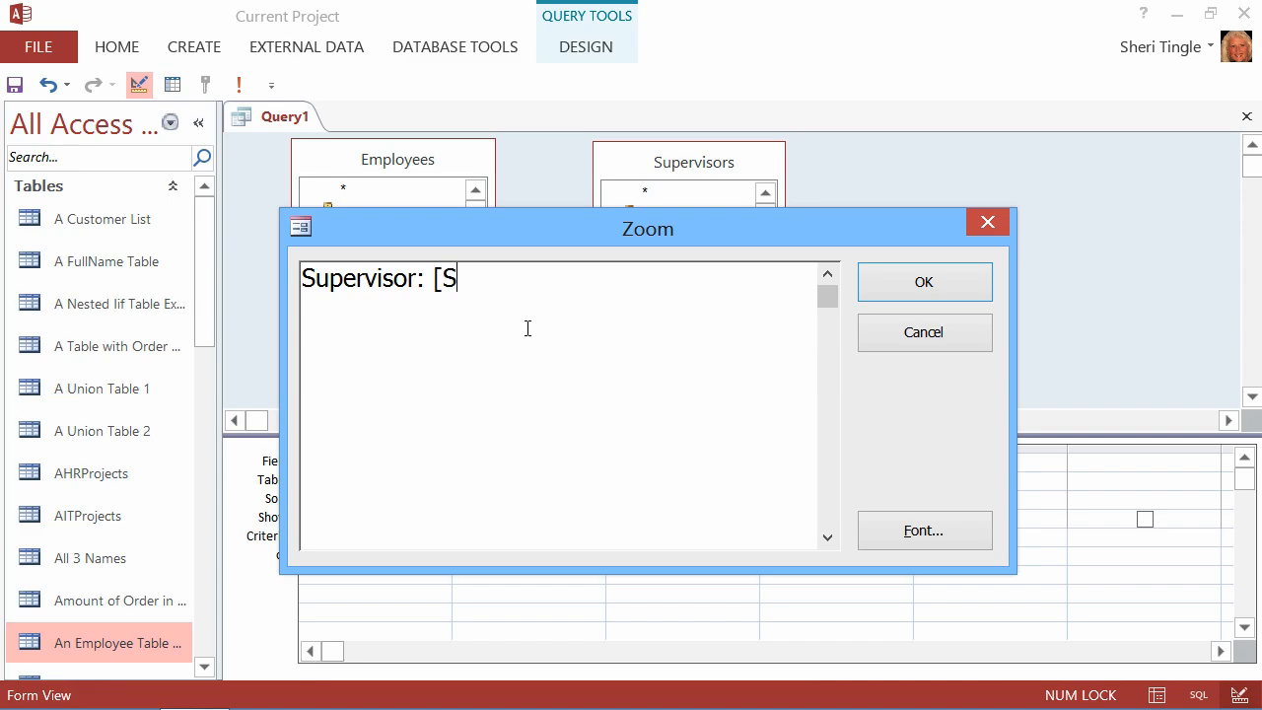
text(upervisors)
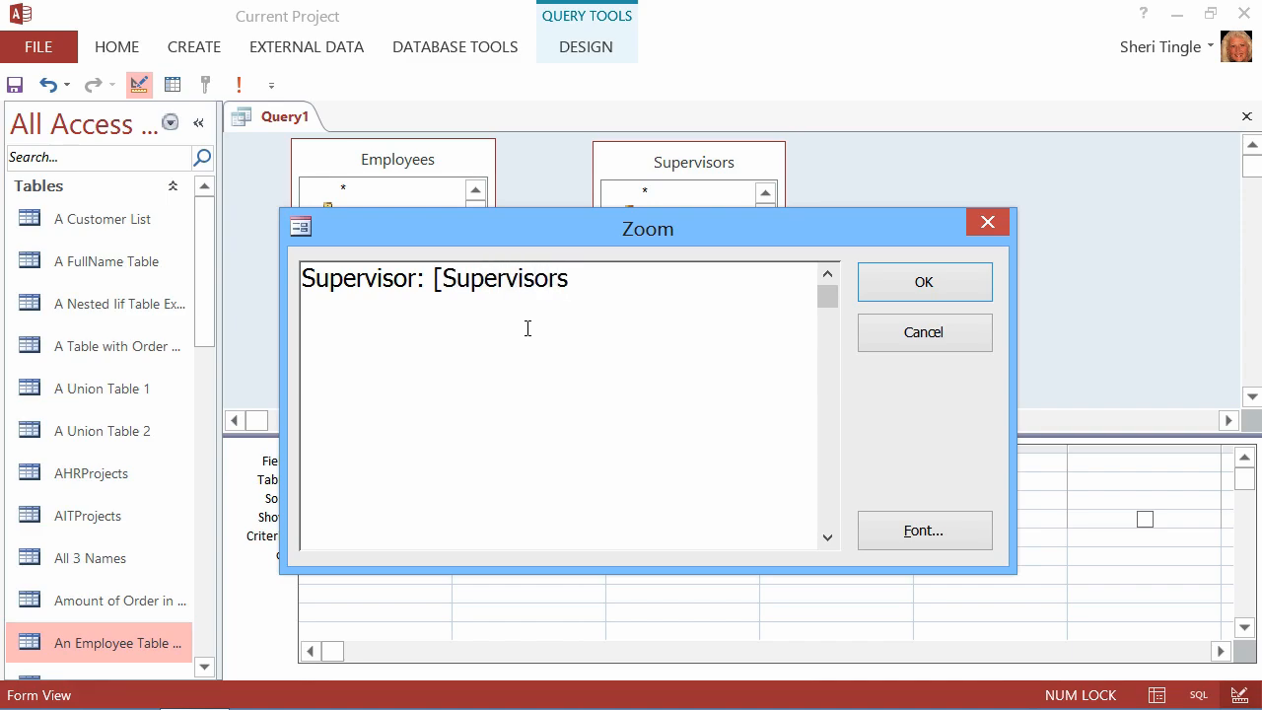
text(])
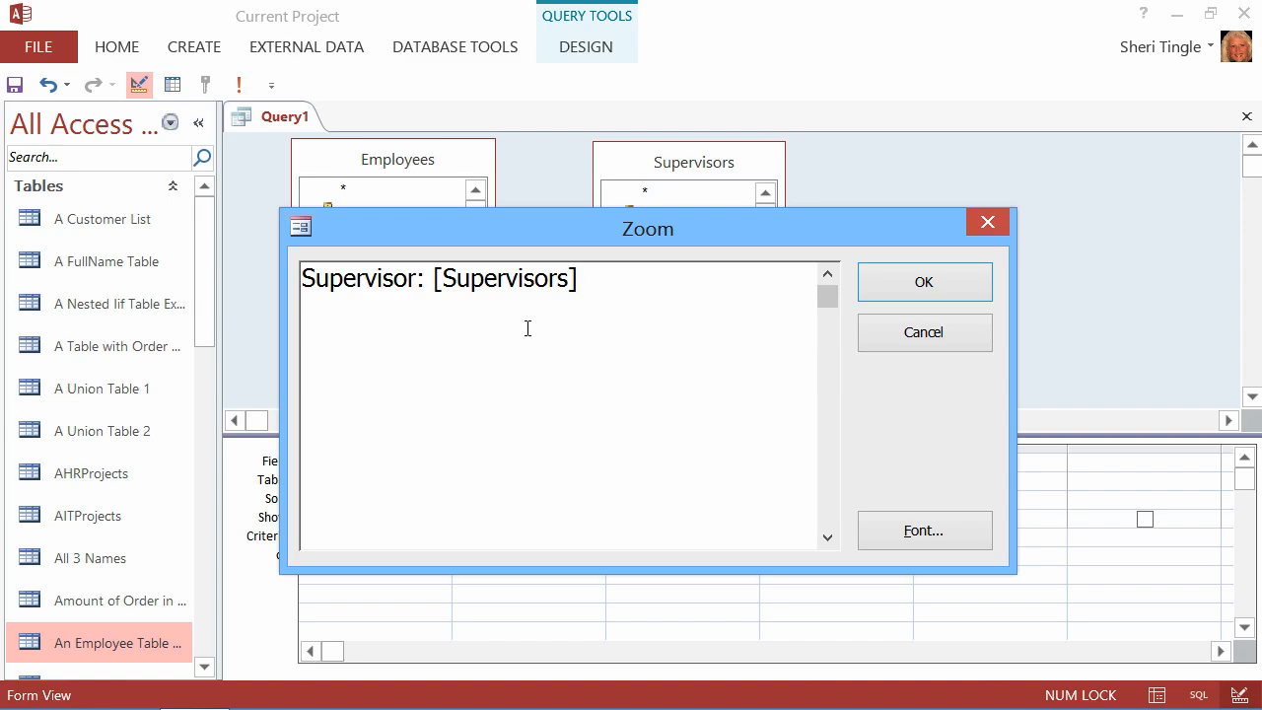
text(.[FirstName)
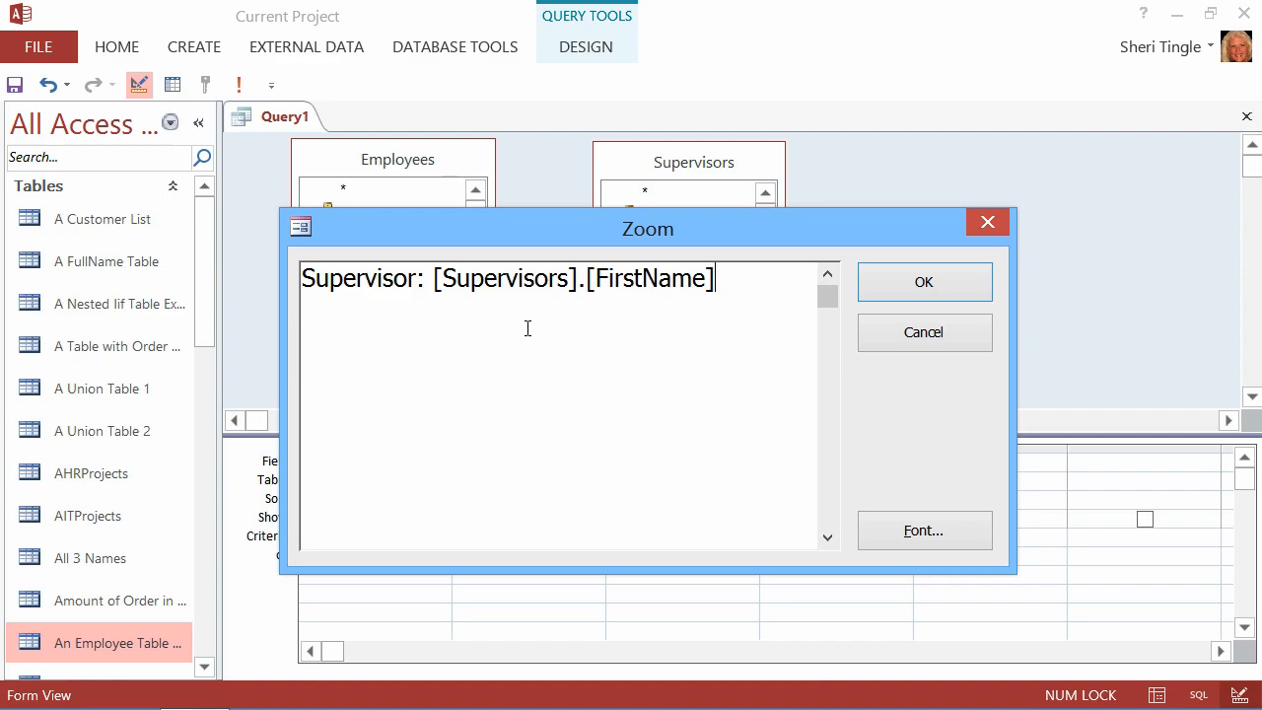
text(+")
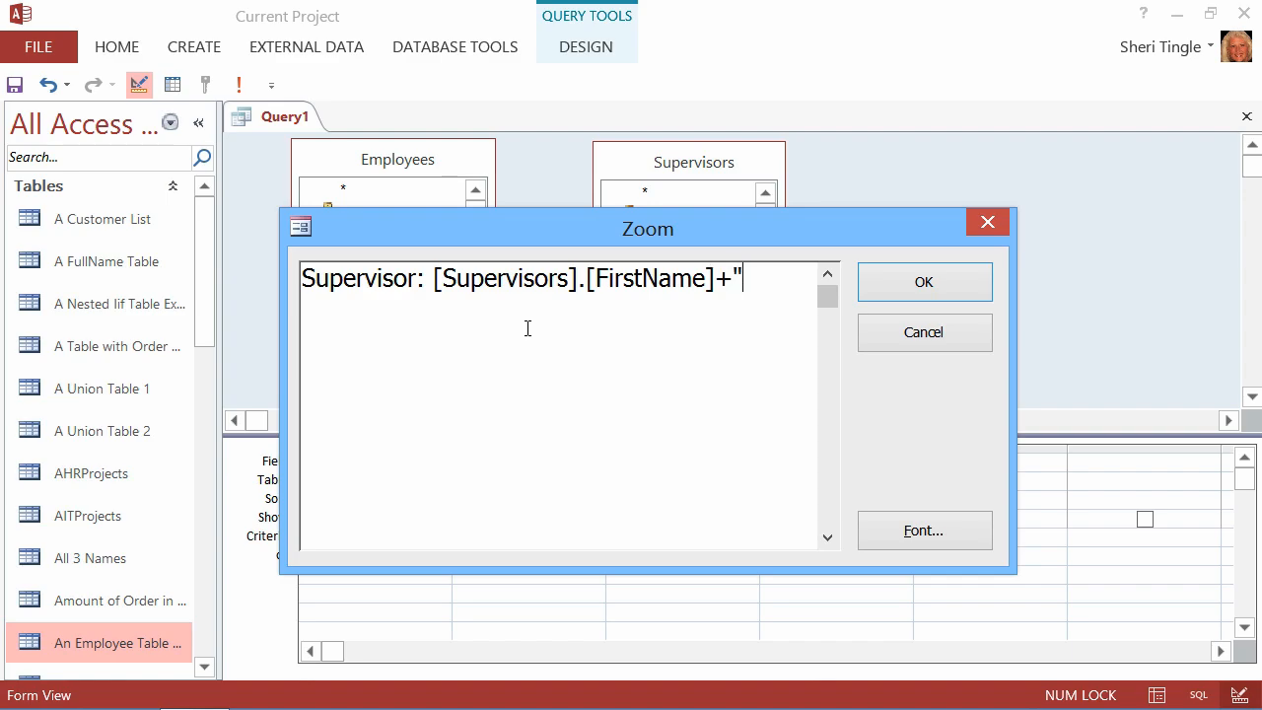
text(" ")
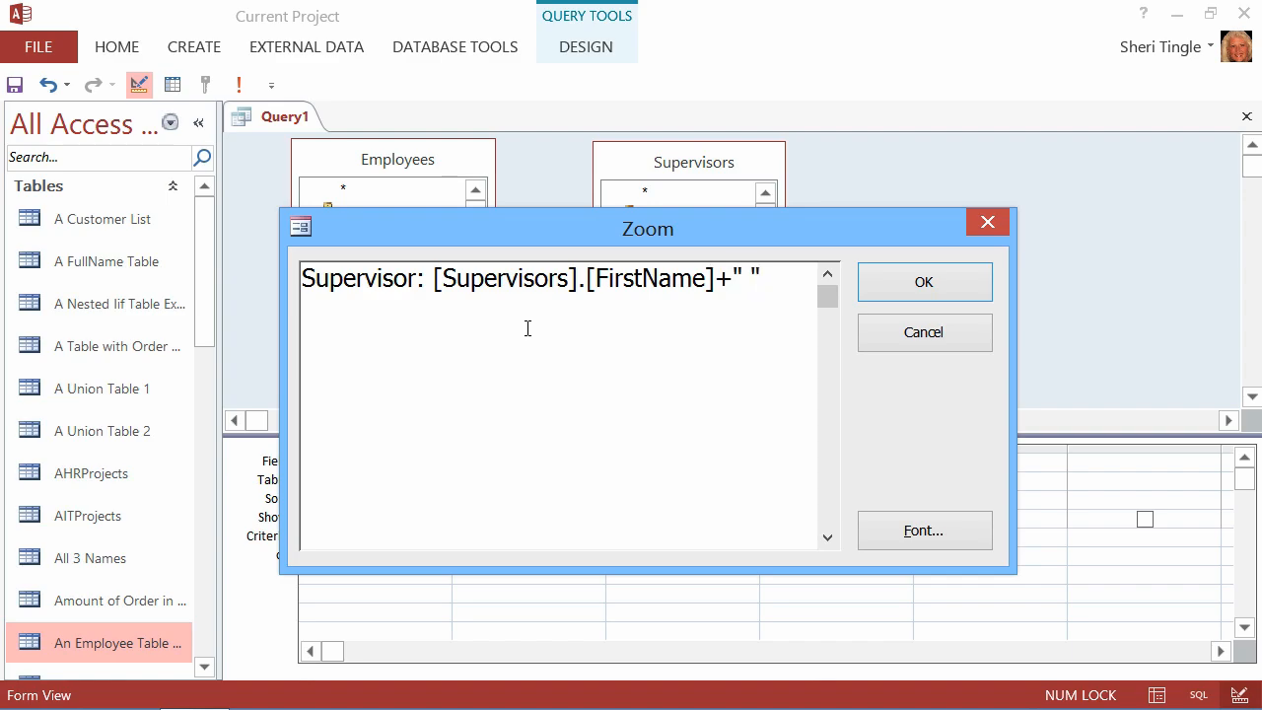
Step: Append &[Supervisors].[LastName] to the expression and highlight its first-name part
text(&)
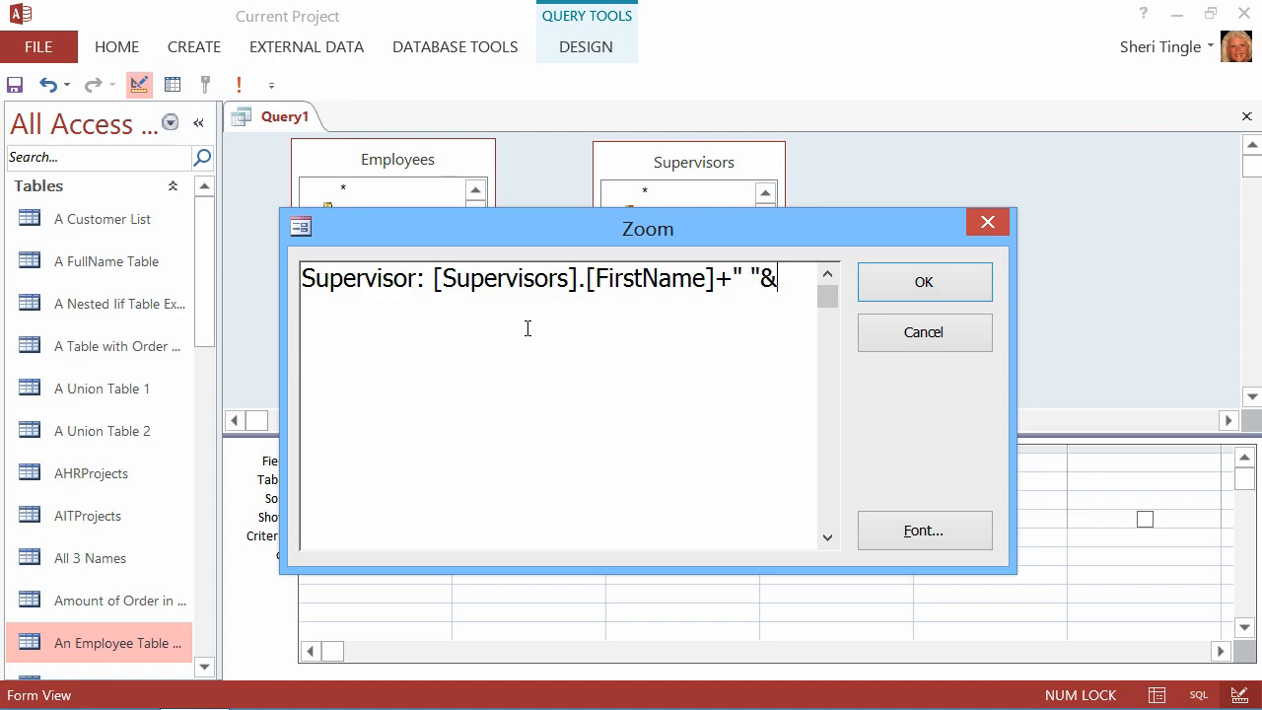
text([Su)
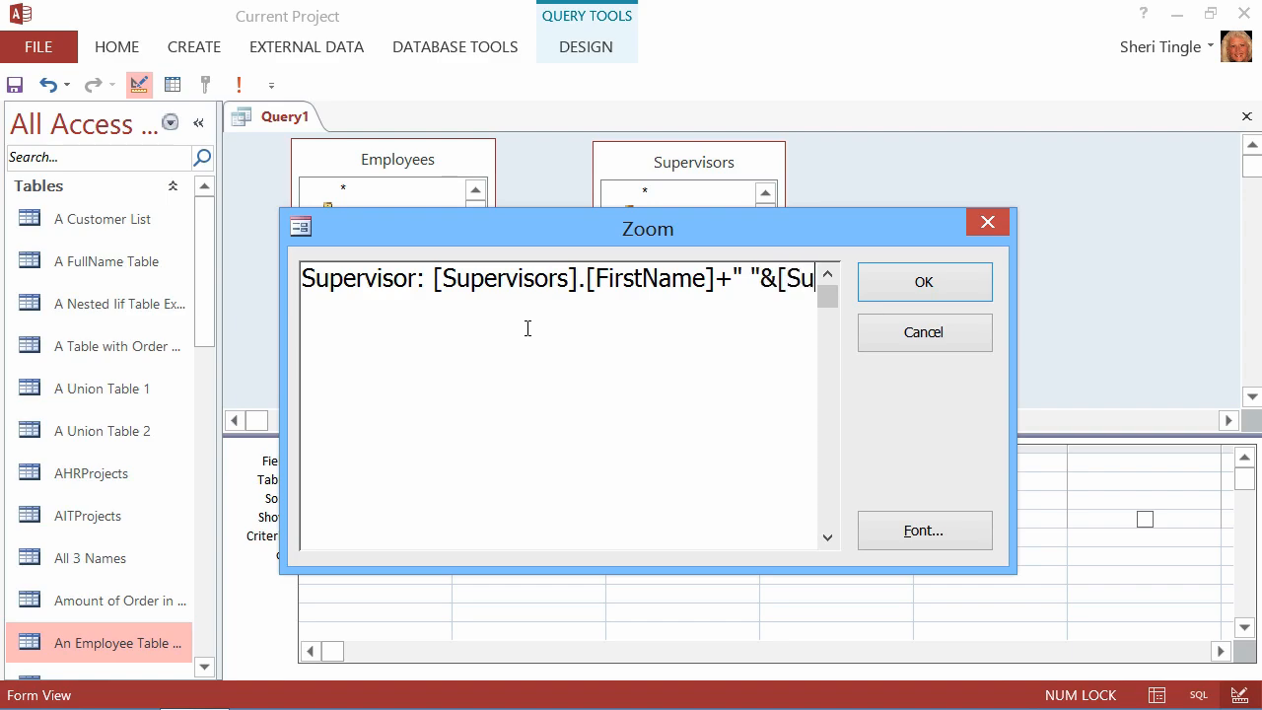
text(pervisos)
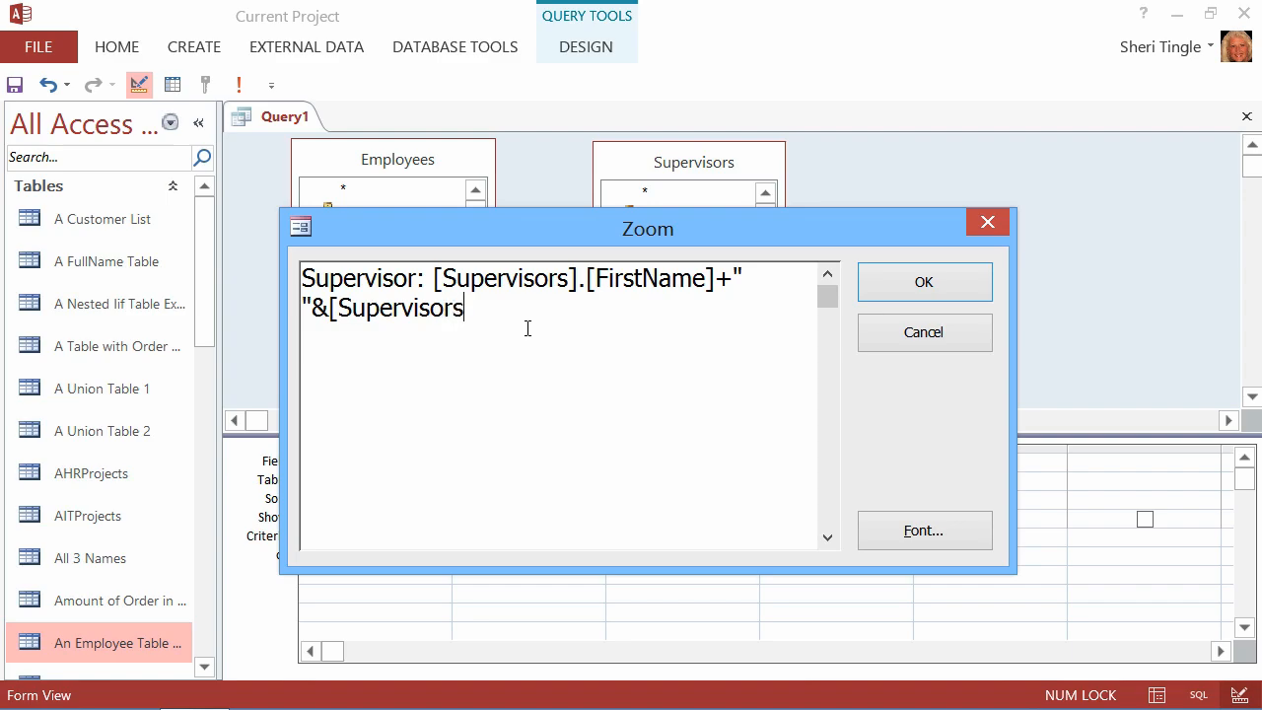
text(])
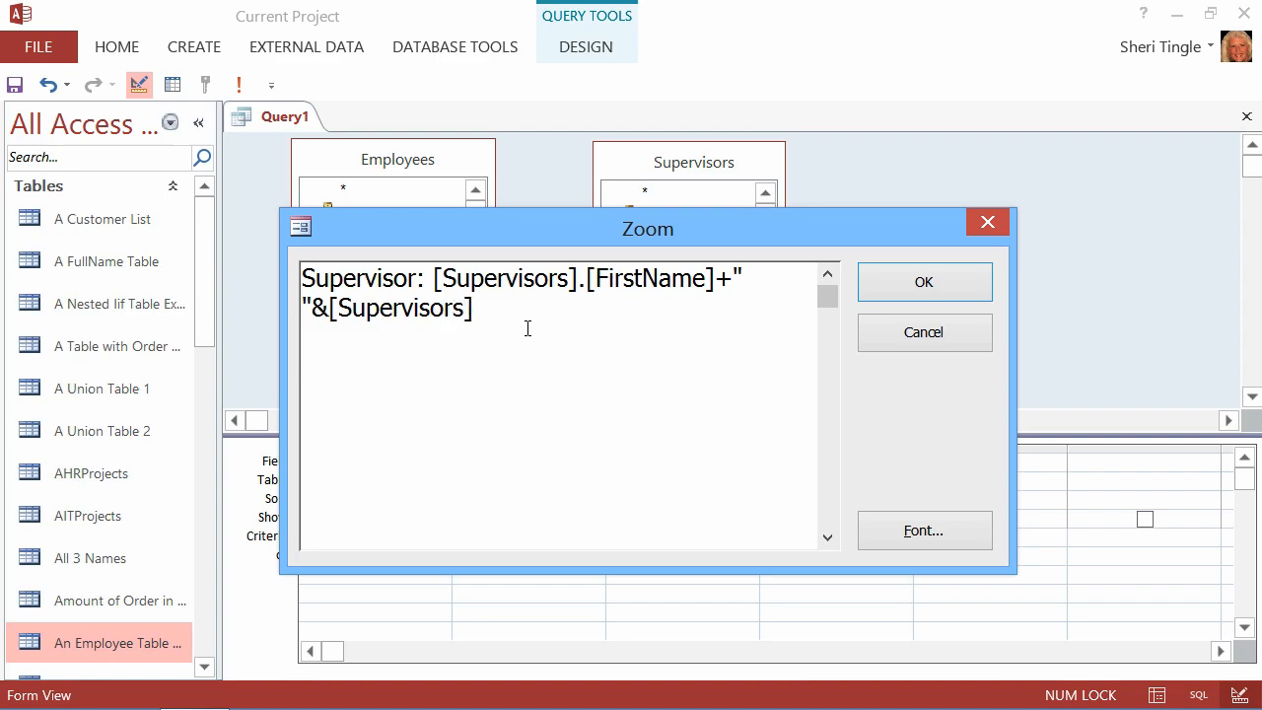
text(.[)
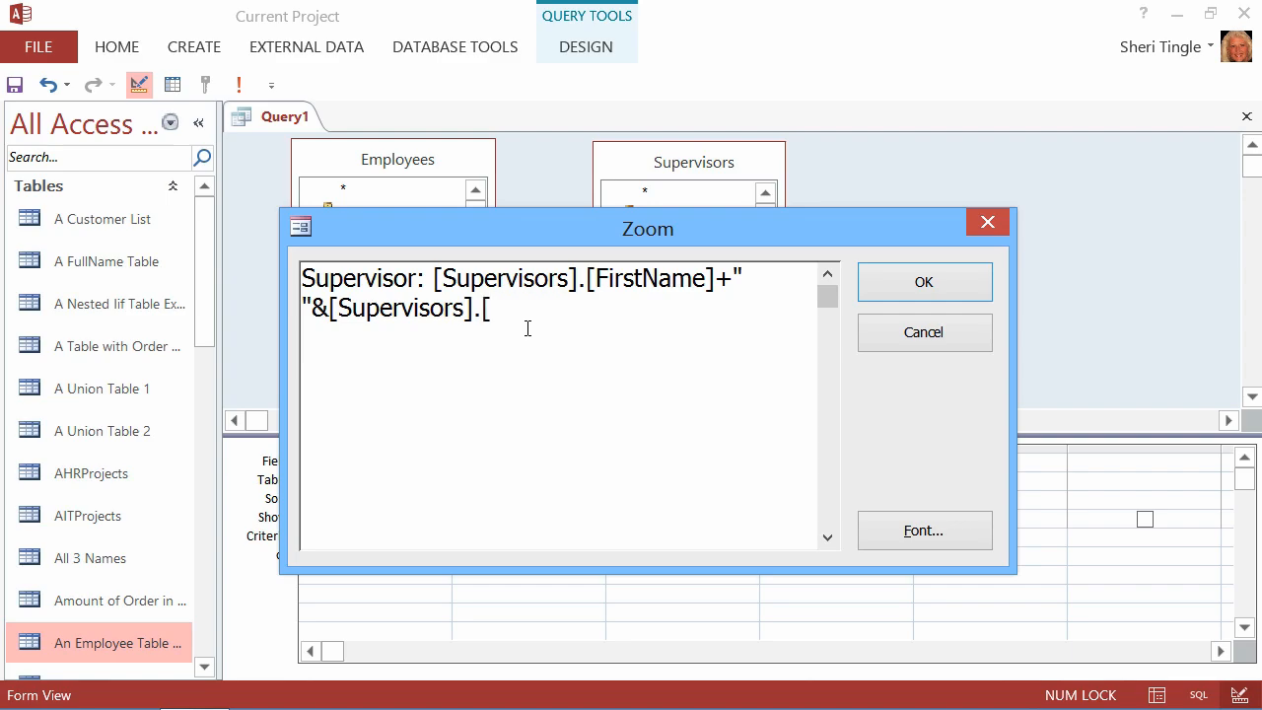
text(LastName)
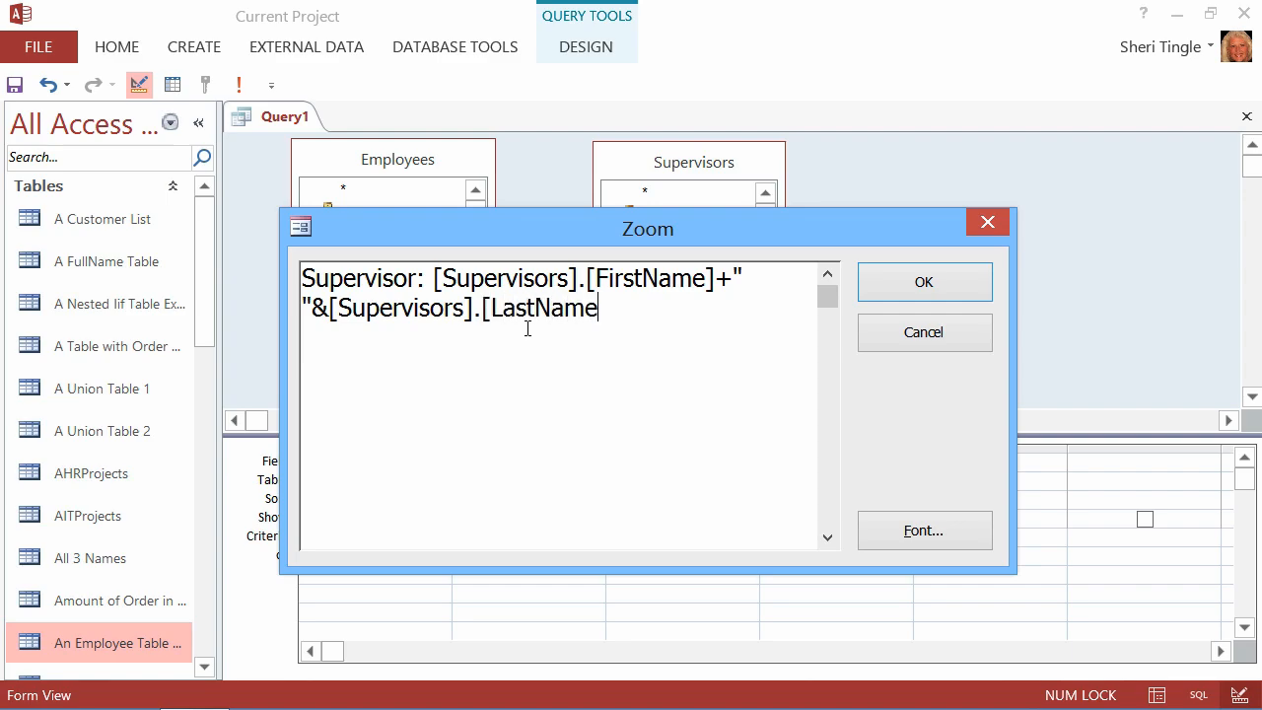
text(])
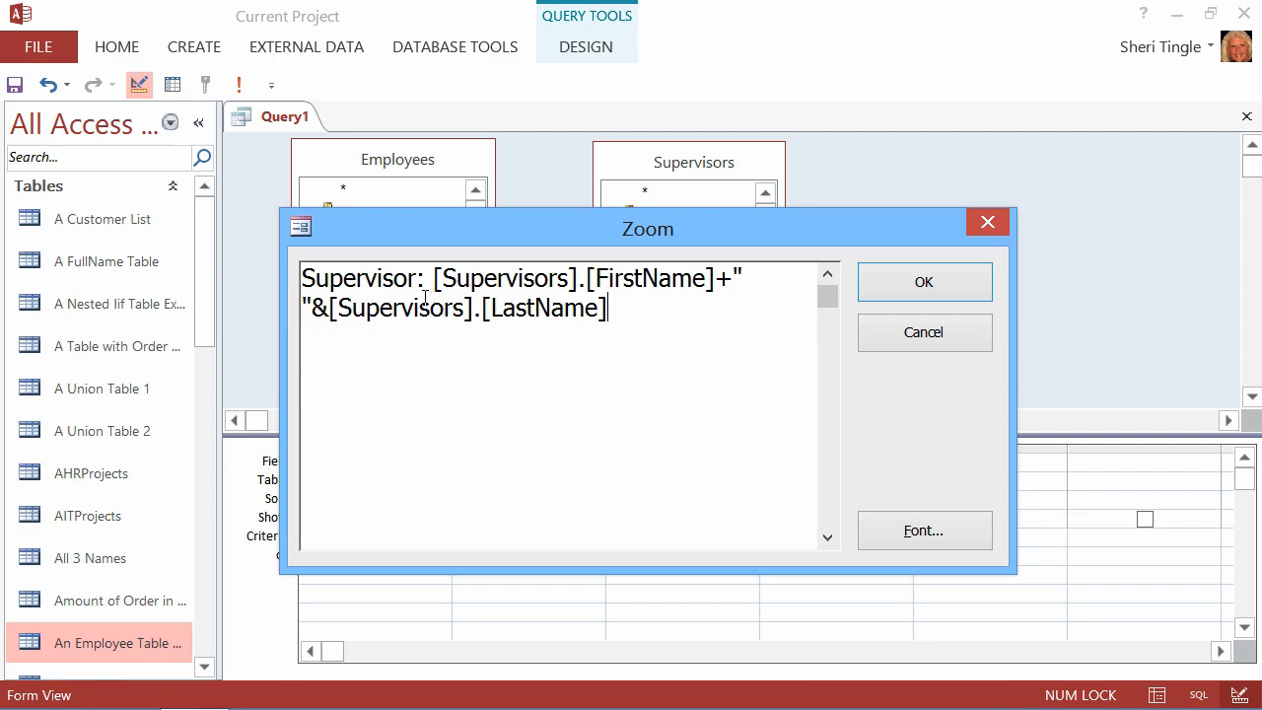
drag(434, 278, 670, 278)
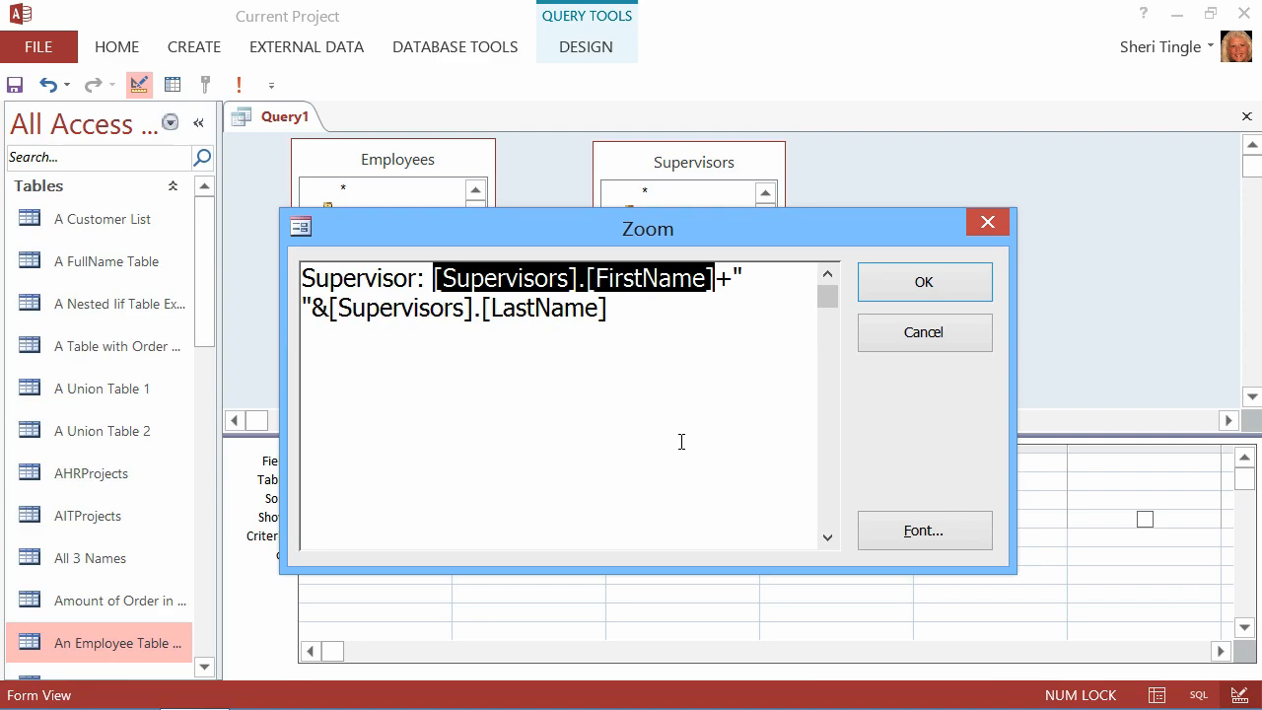
mouse_move(333, 321)
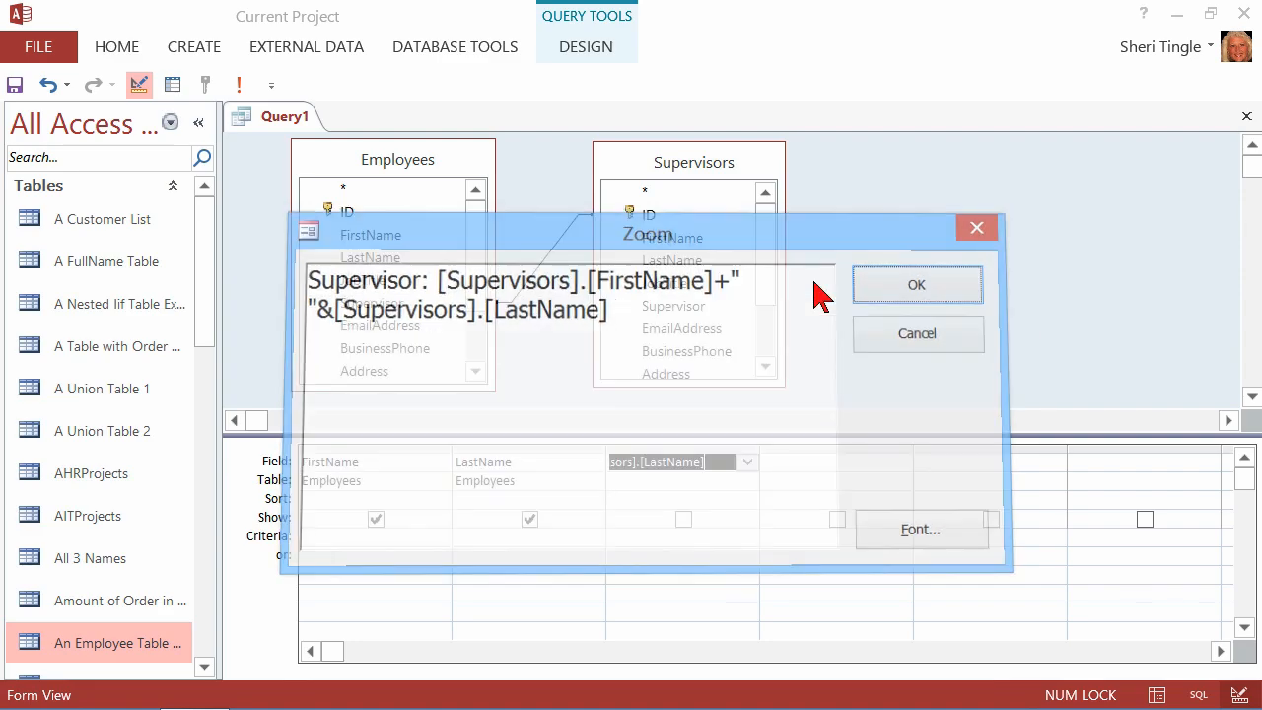
Step: Run the query to show supervisors' full names, then right-click the Query1 tab
click(915, 284)
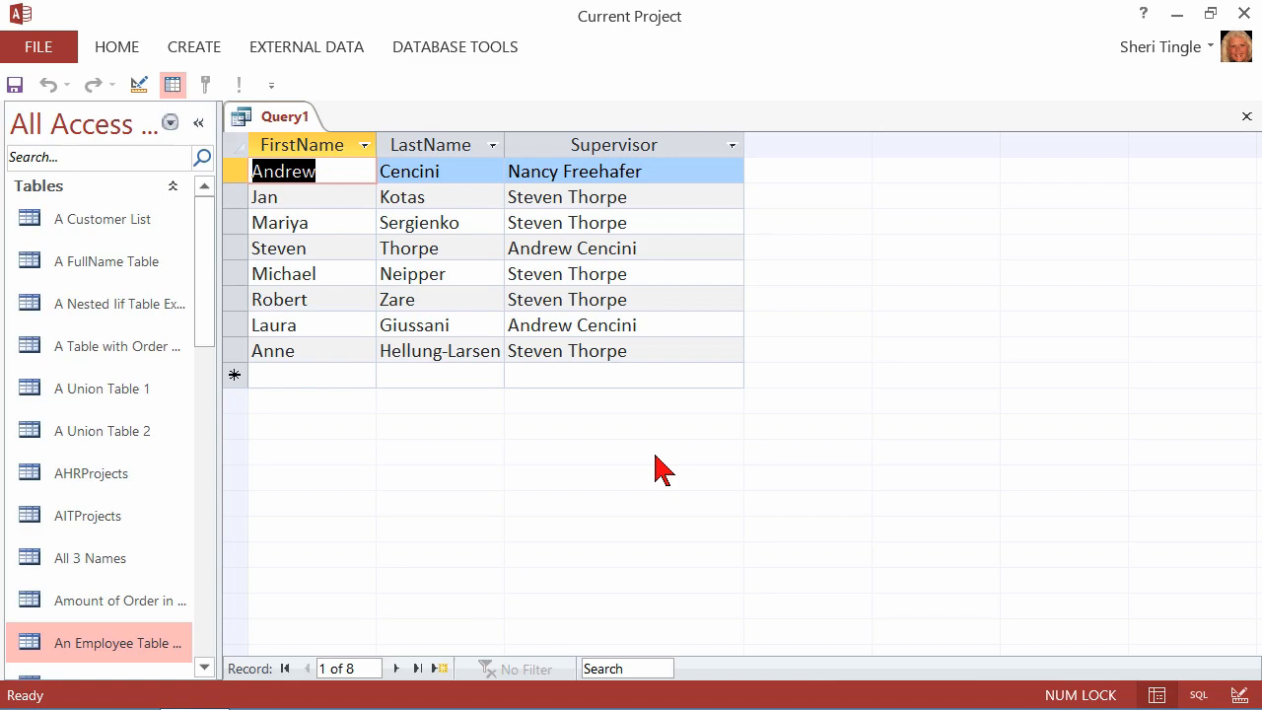
right_click(284, 115)
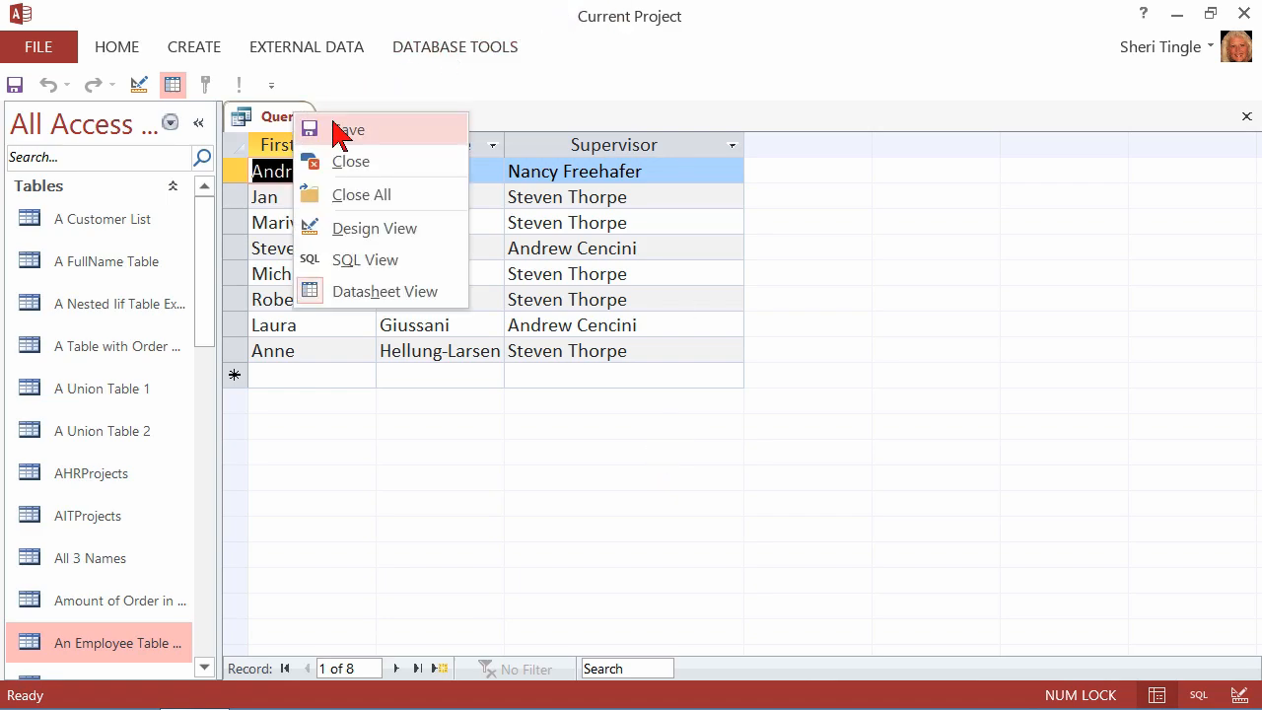
Step: Return Query1 to Design View and highlight the Supervisors table's ID field used in the join
click(374, 227)
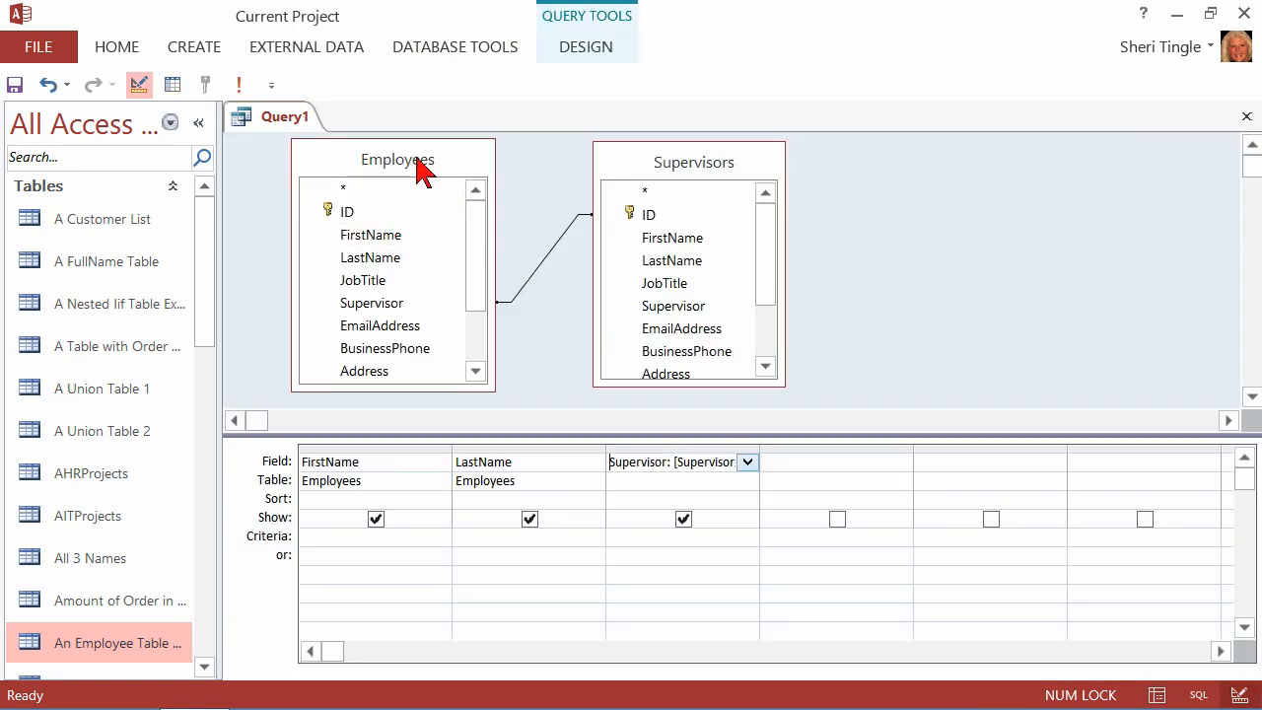
mouse_move(542, 162)
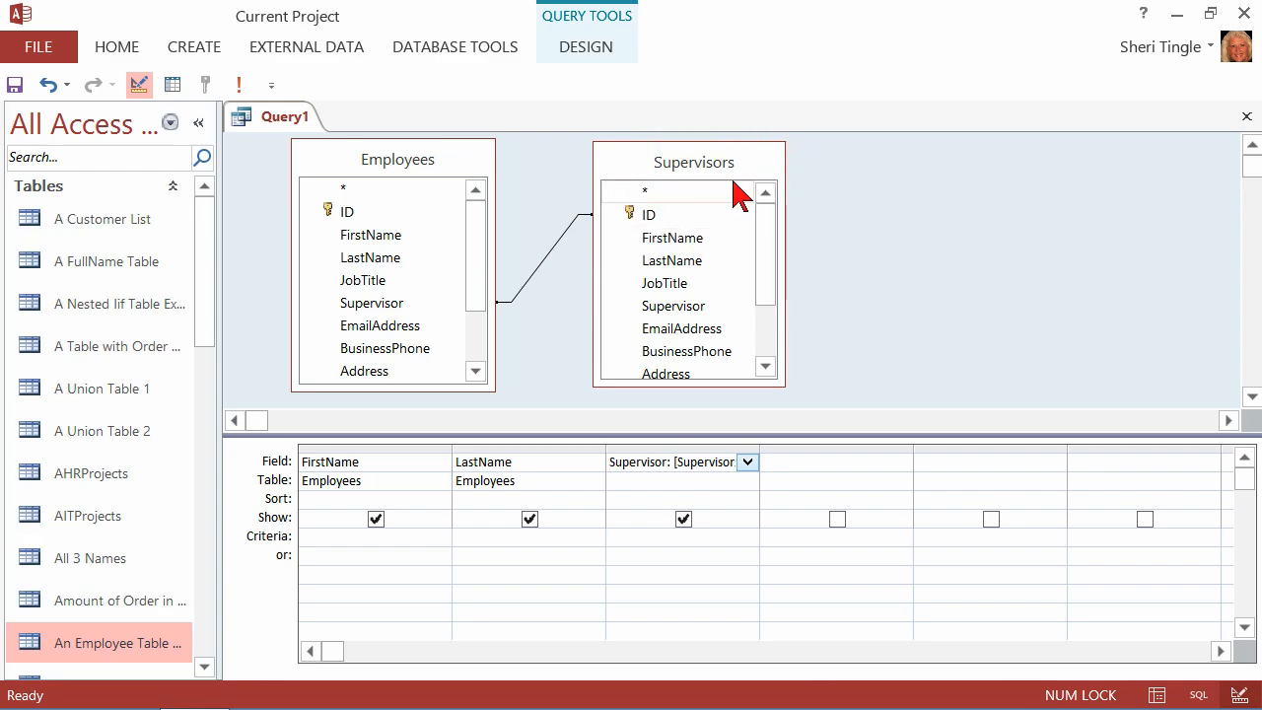
mouse_move(701, 120)
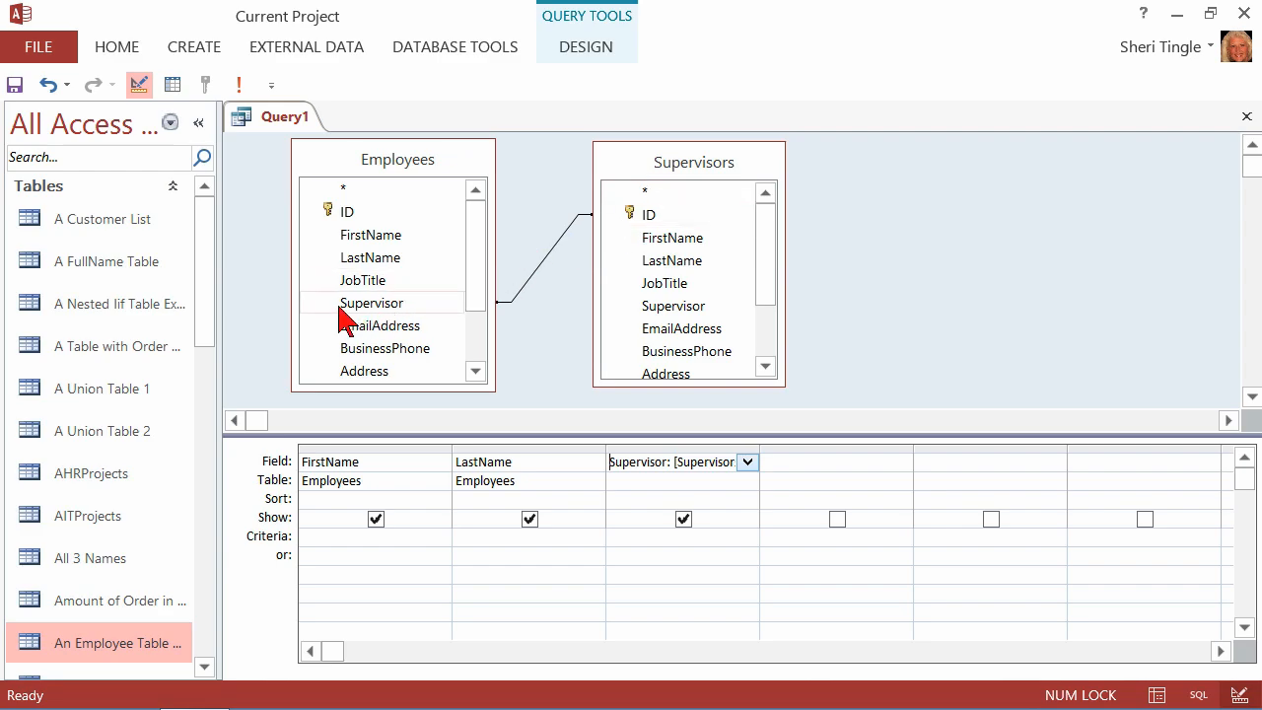
mouse_move(402, 330)
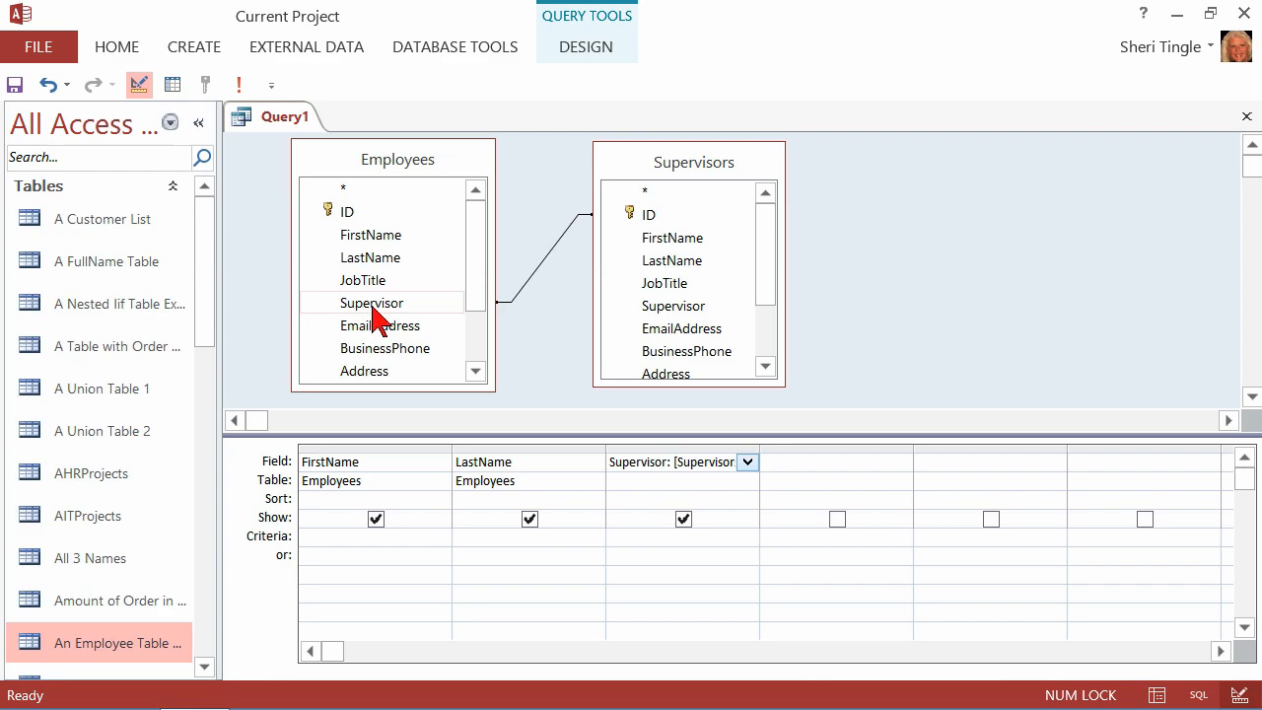
mouse_move(680, 217)
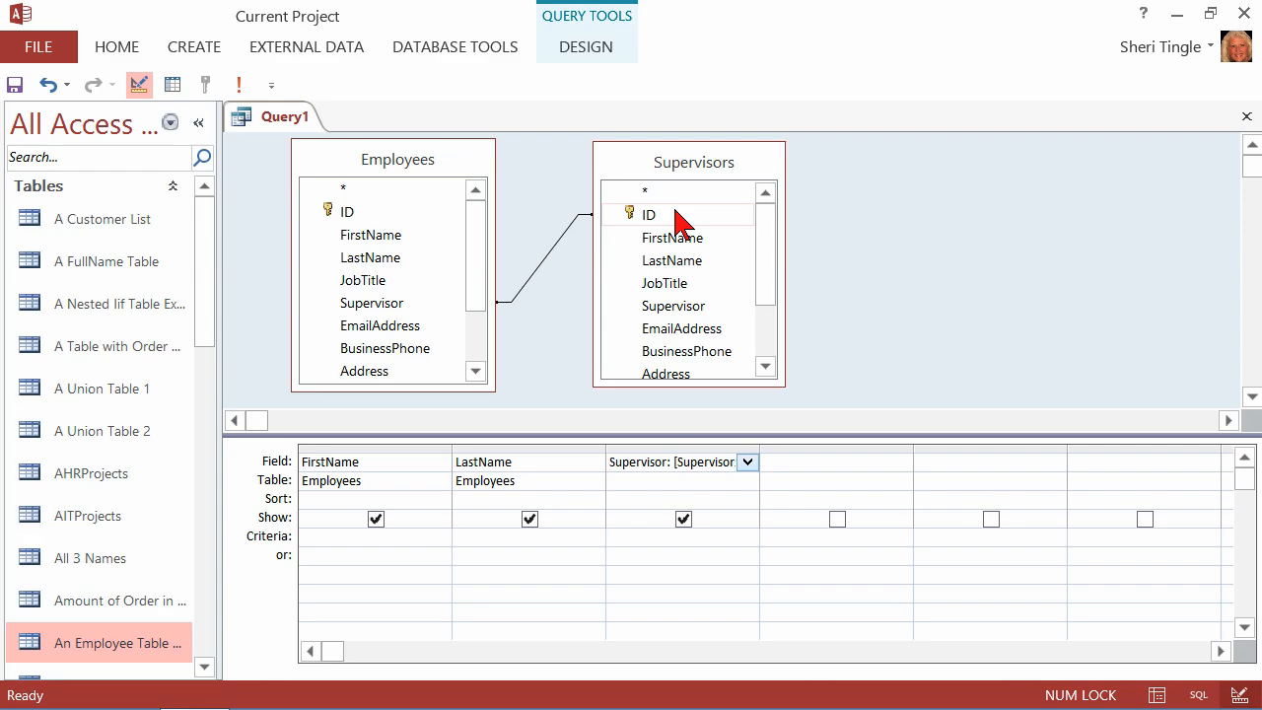
click(649, 214)
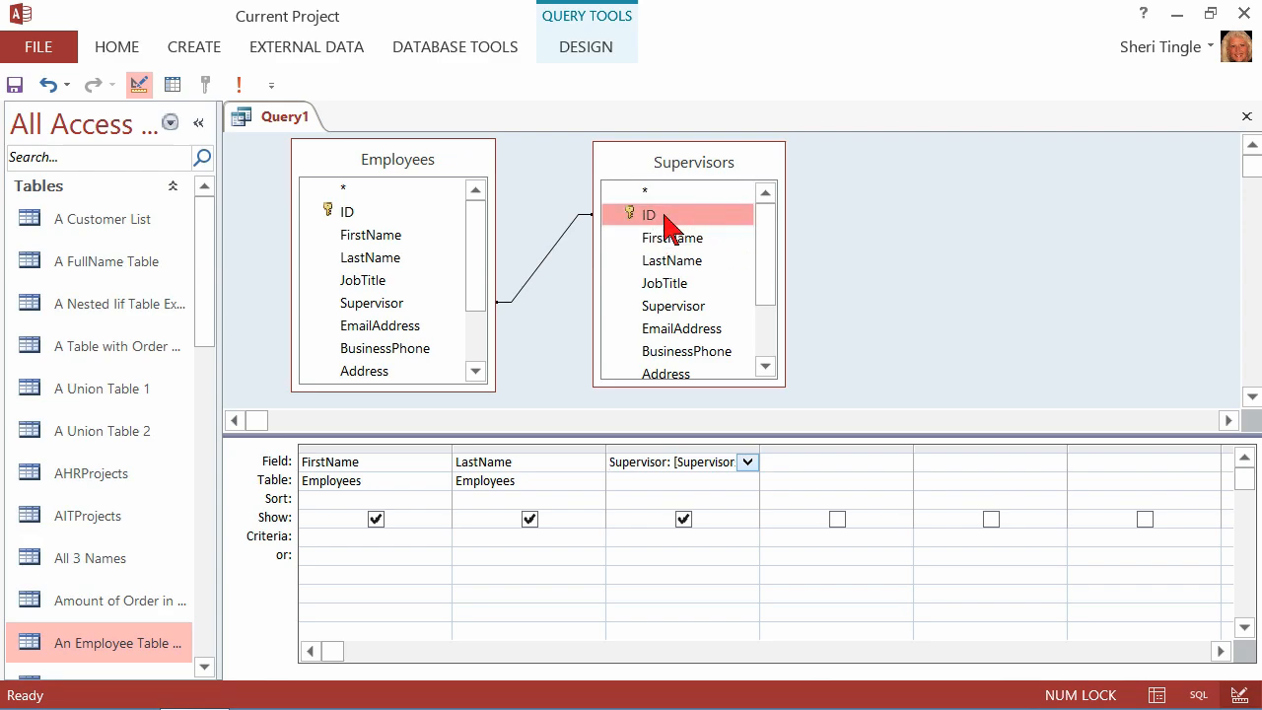
mouse_move(371, 303)
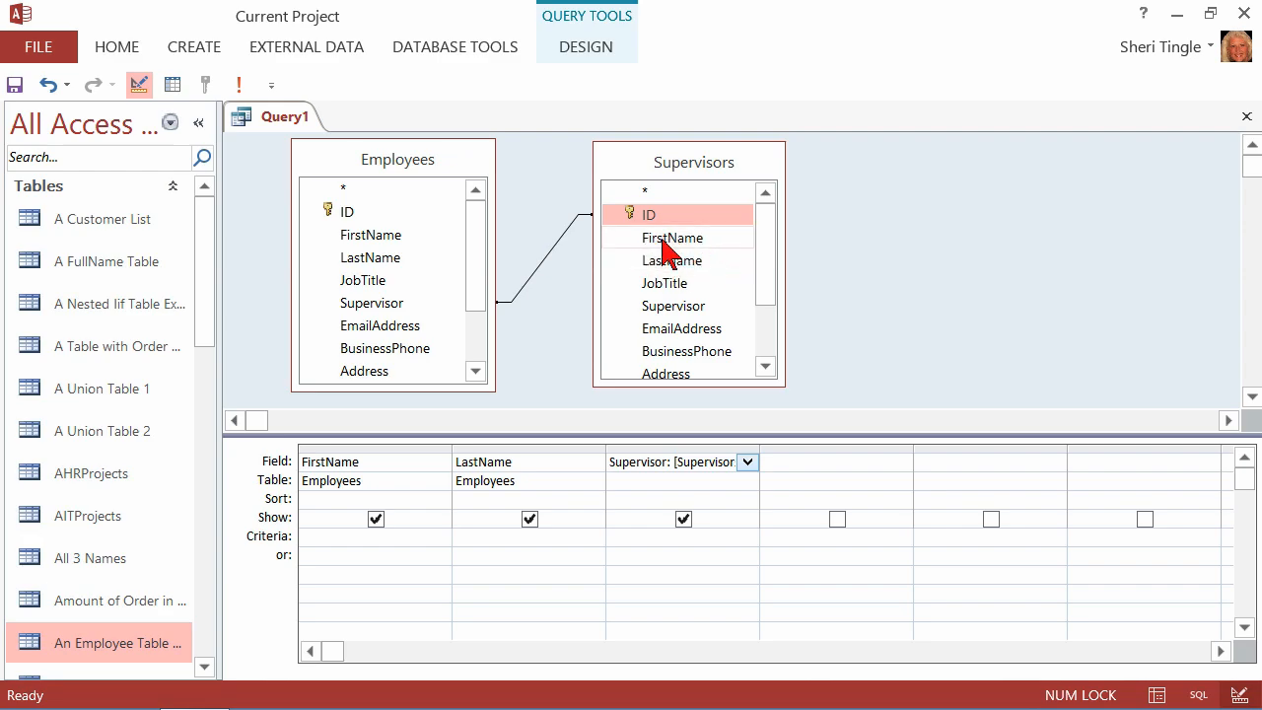
mouse_move(683, 276)
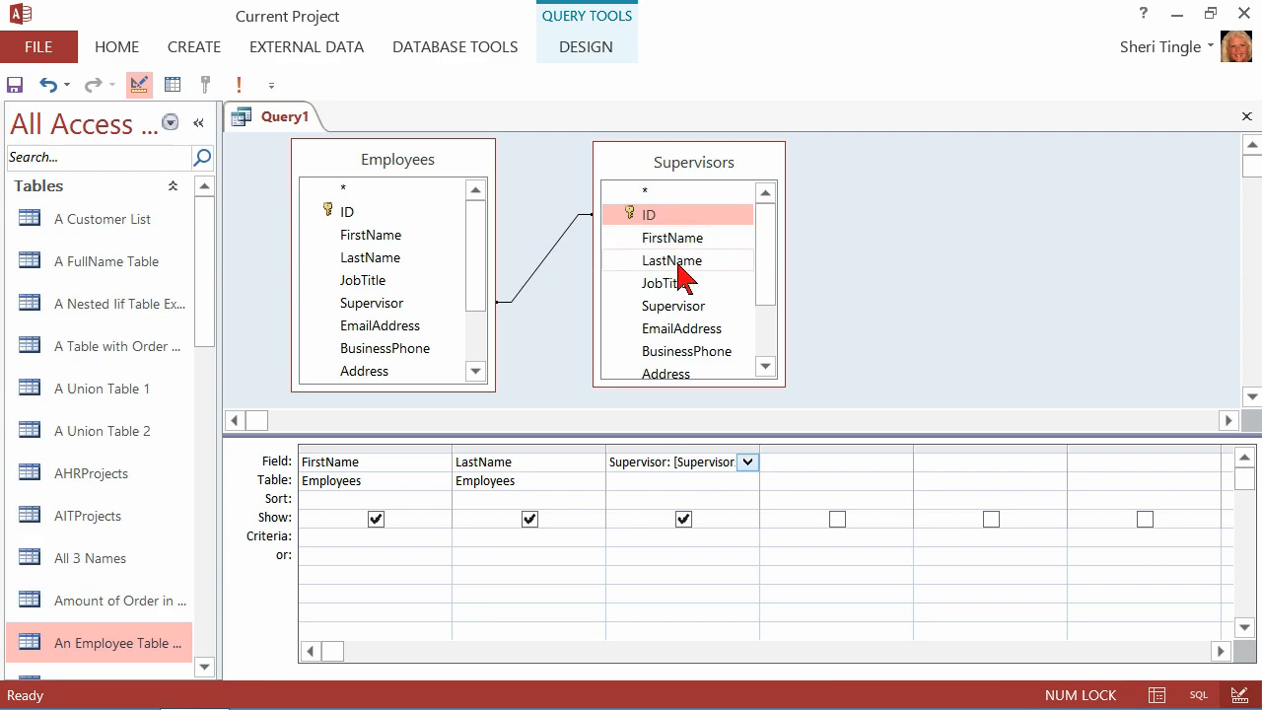